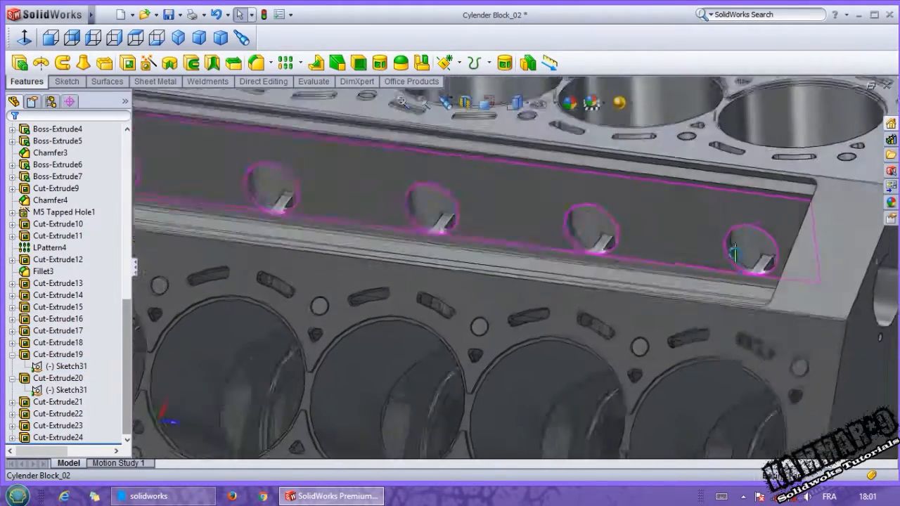
- Orbit the block to the side pocket and begin a sketch on its side face
left_click(756, 253)
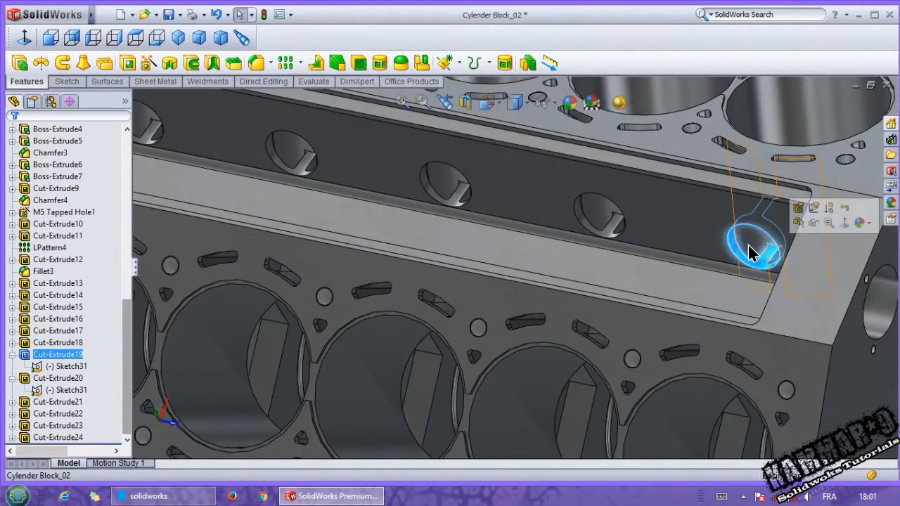
left_click(57, 379)
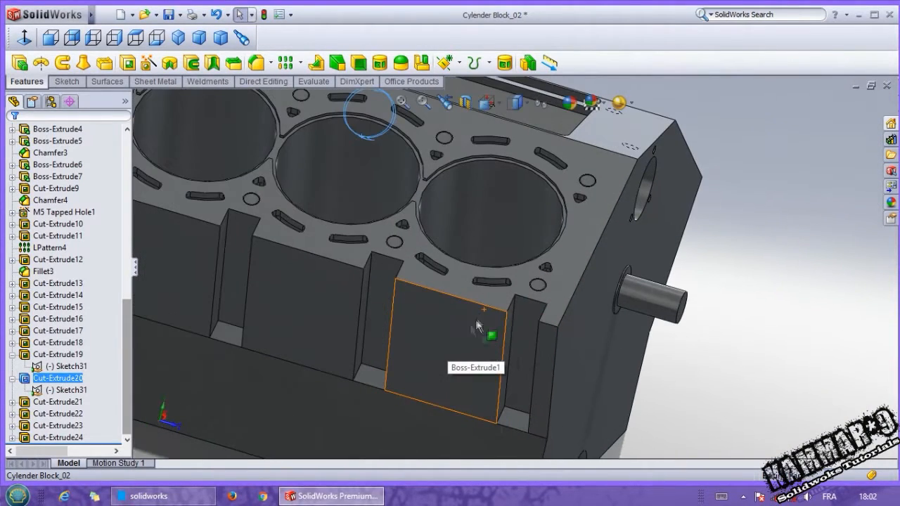
mouse_move(315, 62)
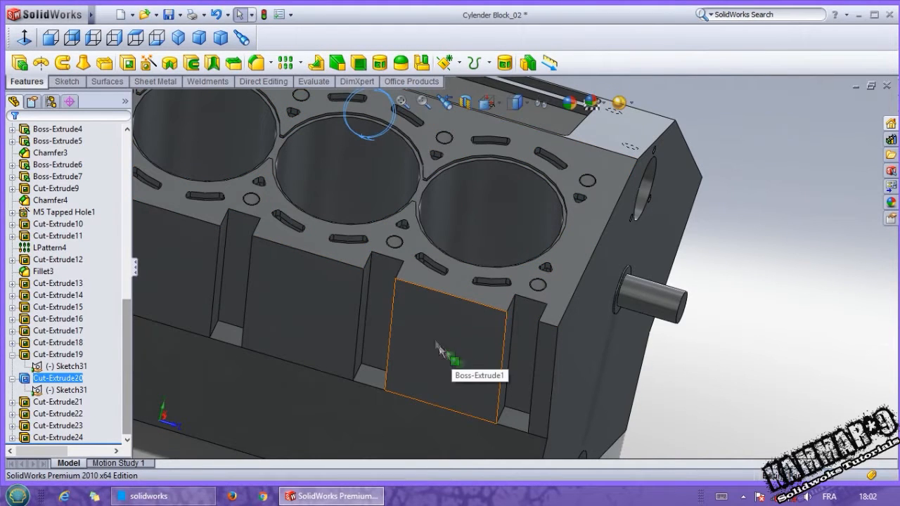
left_click_drag(443, 344, 464, 312)
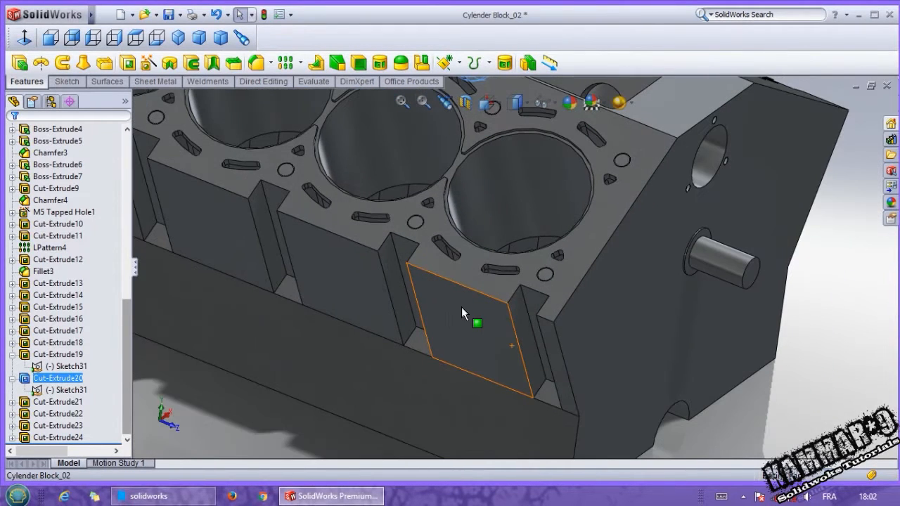
mouse_move(477, 323)
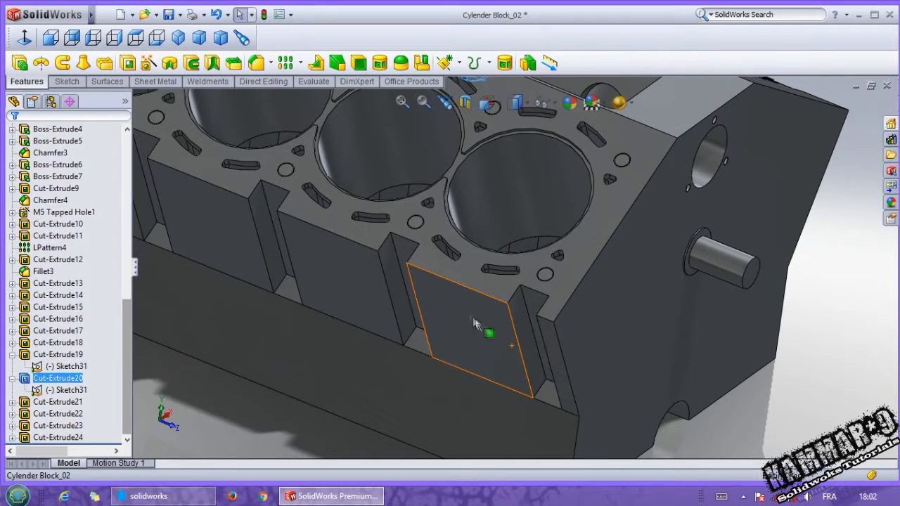
mouse_move(473, 315)
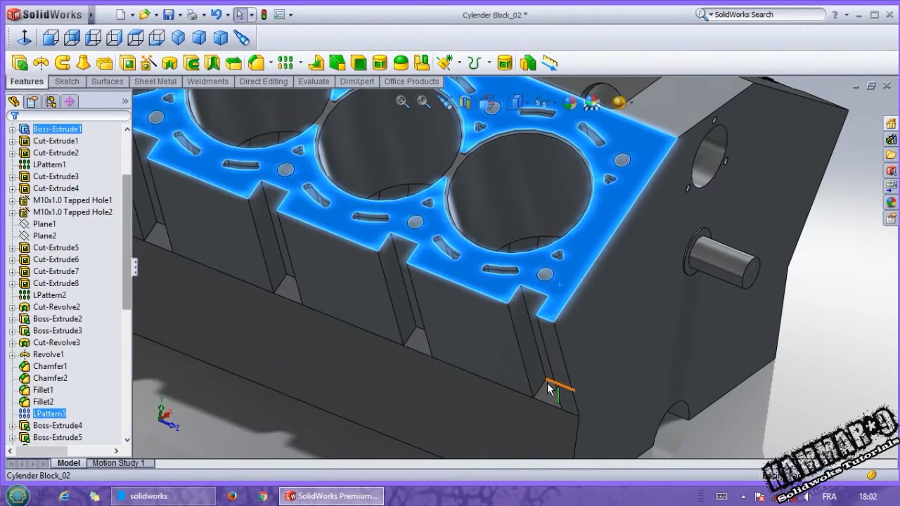
mouse_move(549, 390)
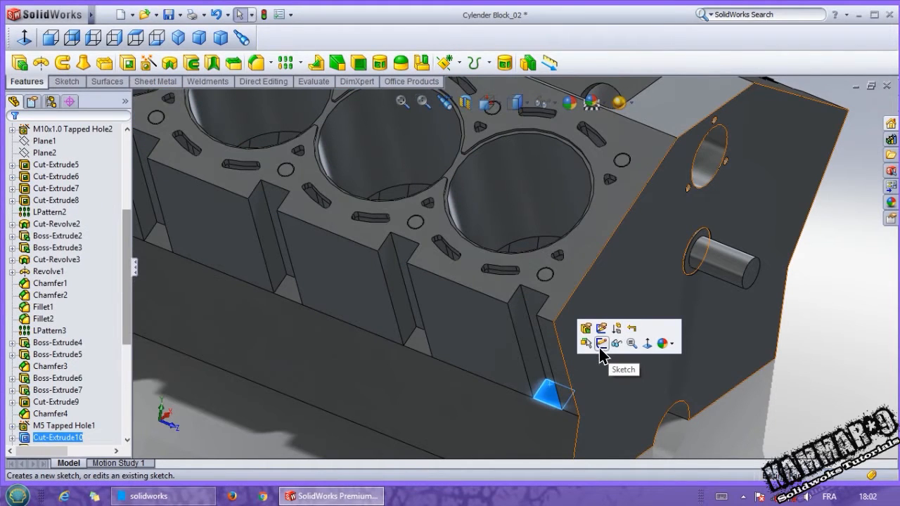
left_click(601, 343)
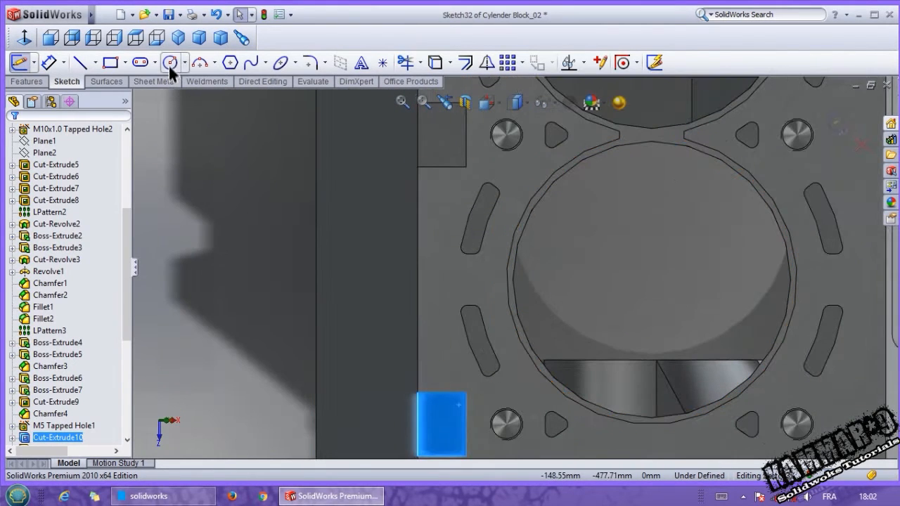
- Draw a Ø135 circle around the bore and a rectangle dimensioned 60 mm tall
left_click(168, 62)
type("1")
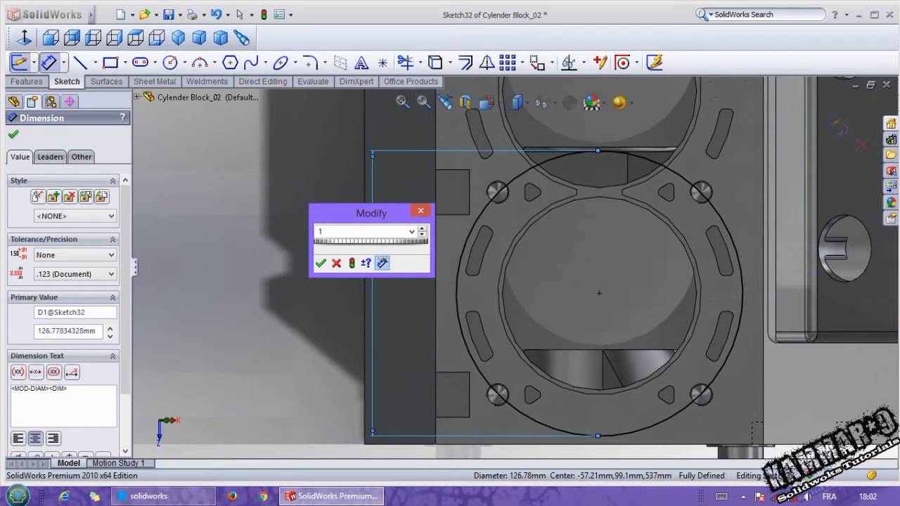
left_click(321, 263)
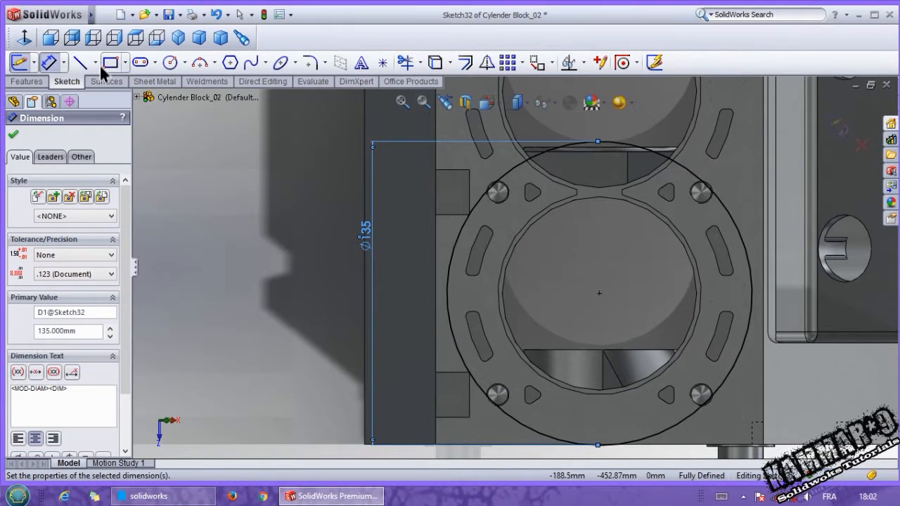
mouse_move(109, 73)
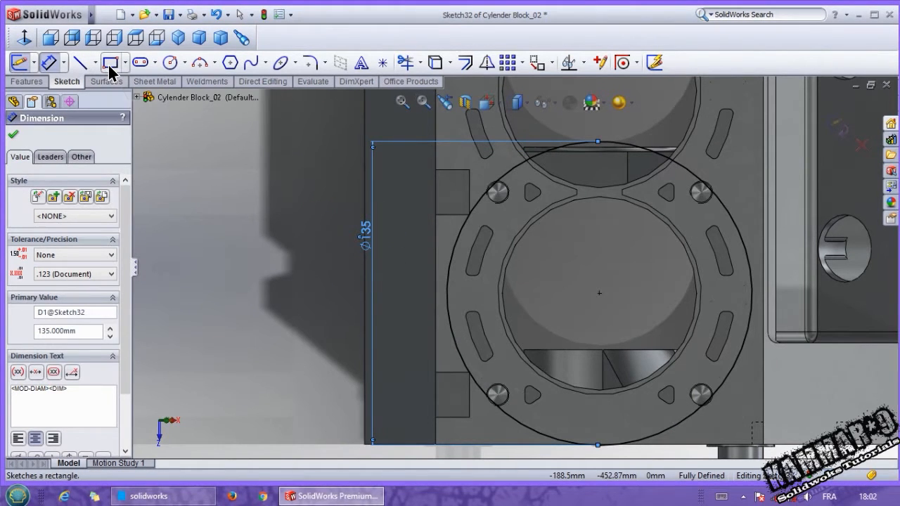
left_click(110, 62)
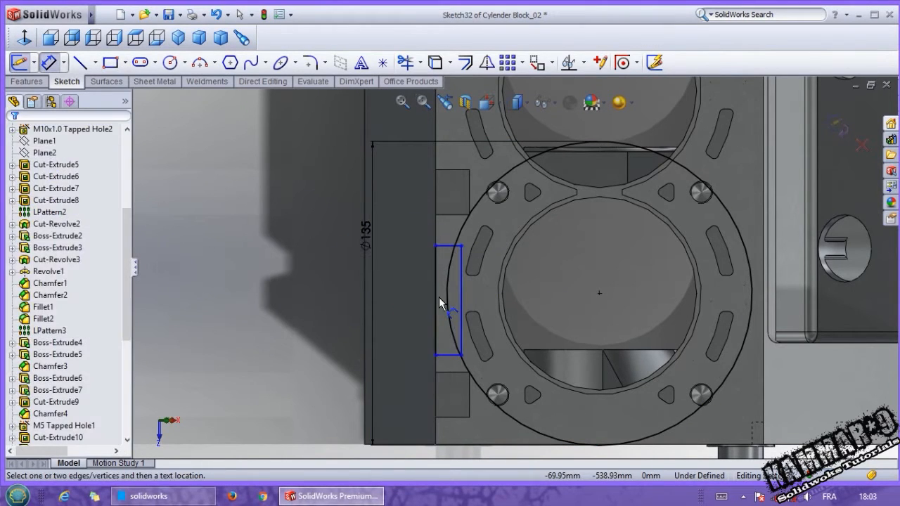
left_click(391, 307)
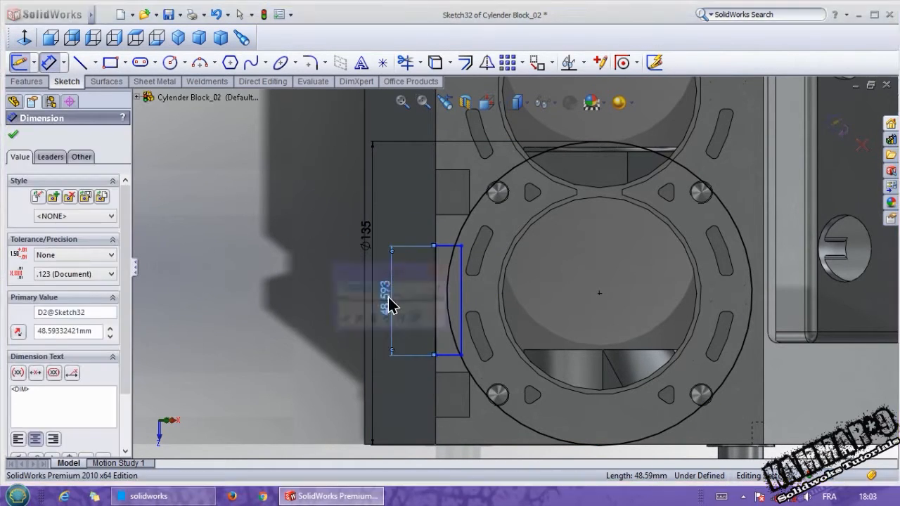
type("60.000mm")
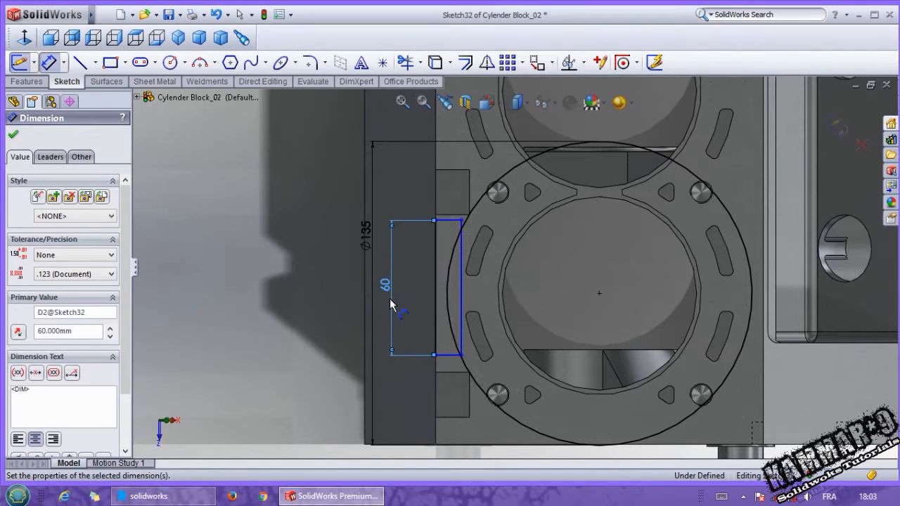
mouse_move(405, 274)
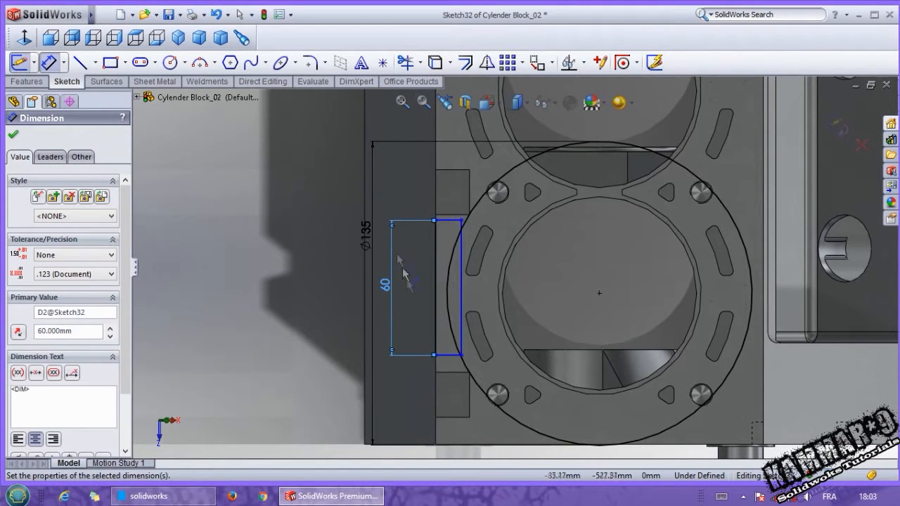
- Add a construction line running toward the bore centre
left_click(83, 62)
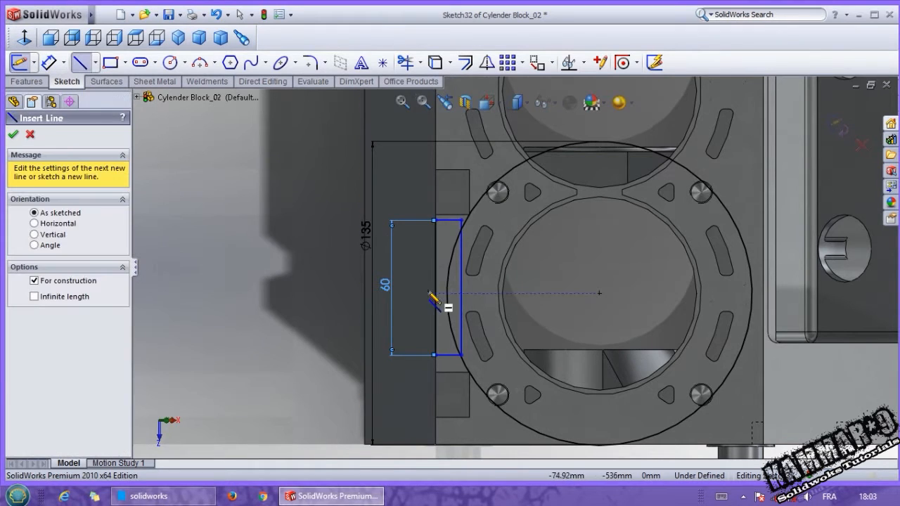
left_click(12, 134)
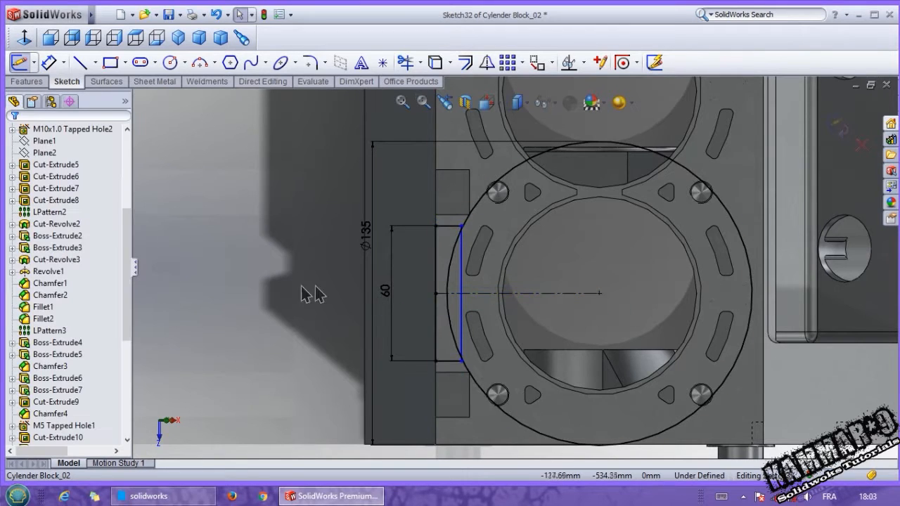
left_click(497, 213)
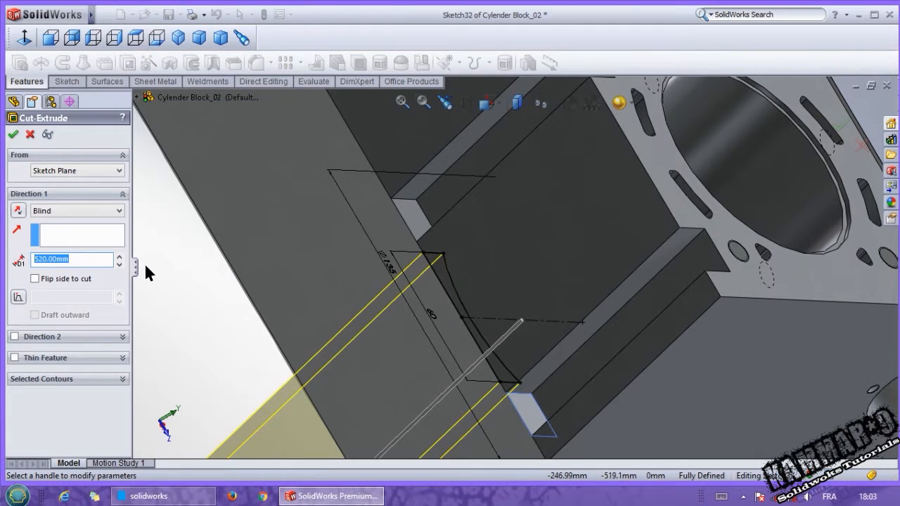
mouse_move(177, 281)
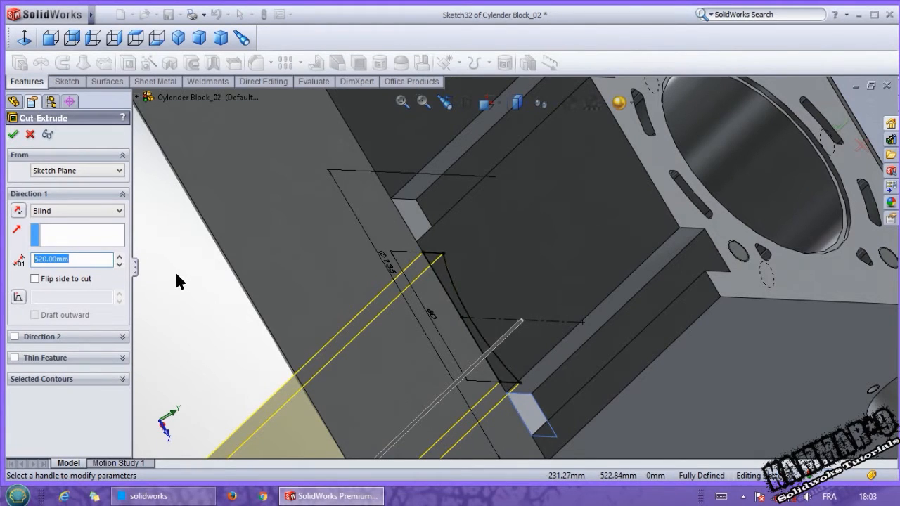
- Cut the sketched profile 95 mm deep into the block side with Extruded Cut
type("95")
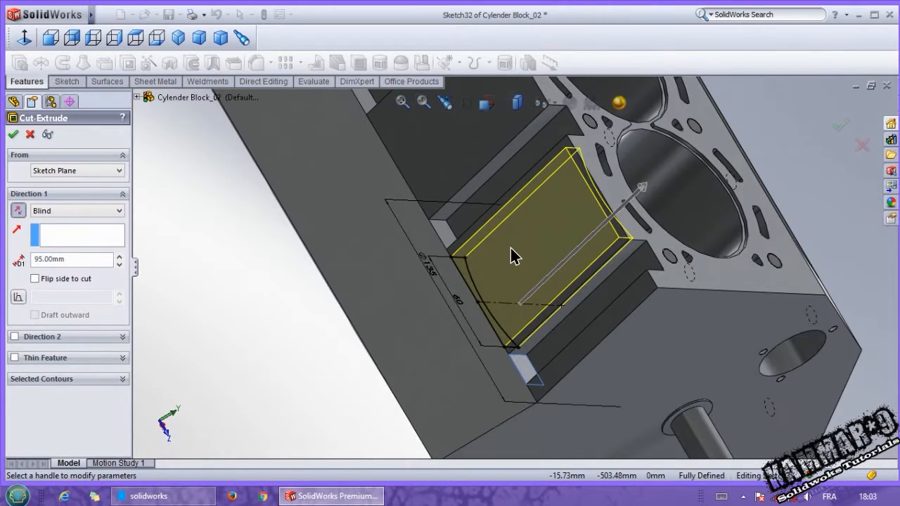
left_click(14, 135)
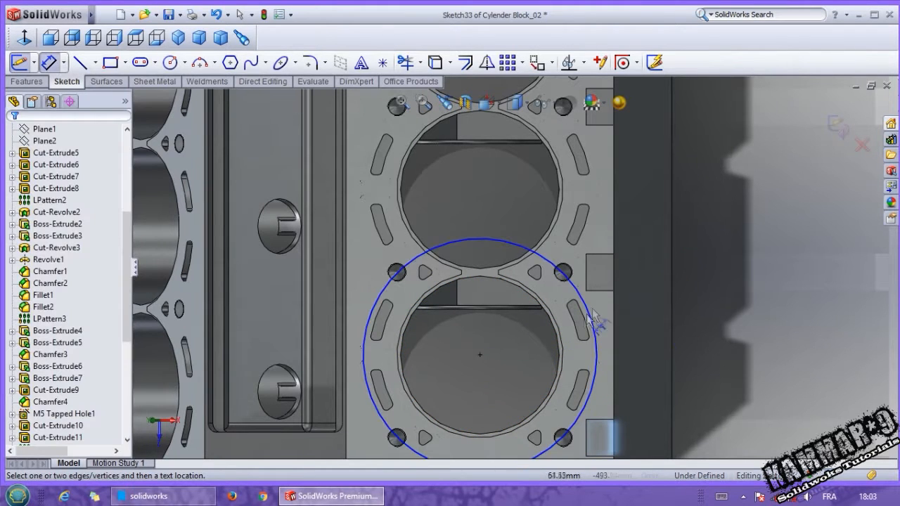
- Dimension the circle to Ø135 and draw a line across the bore centre
left_click(480, 239)
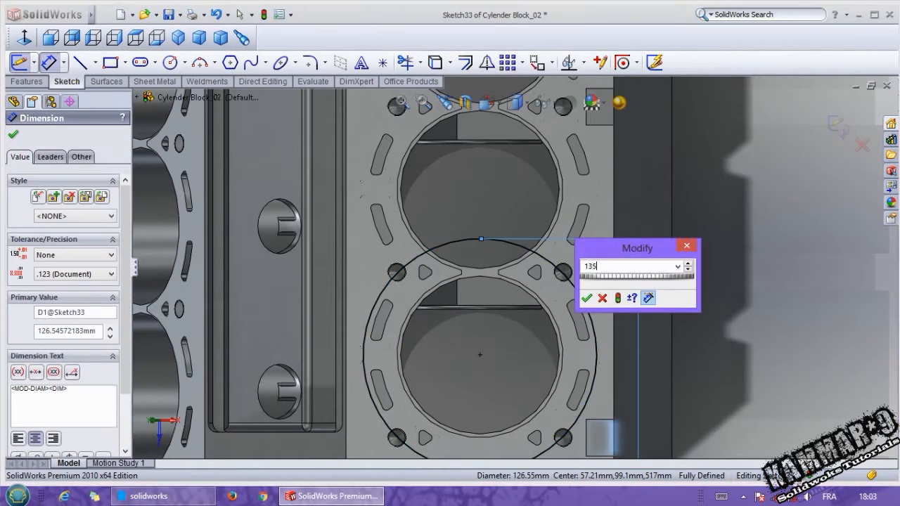
left_click(587, 298)
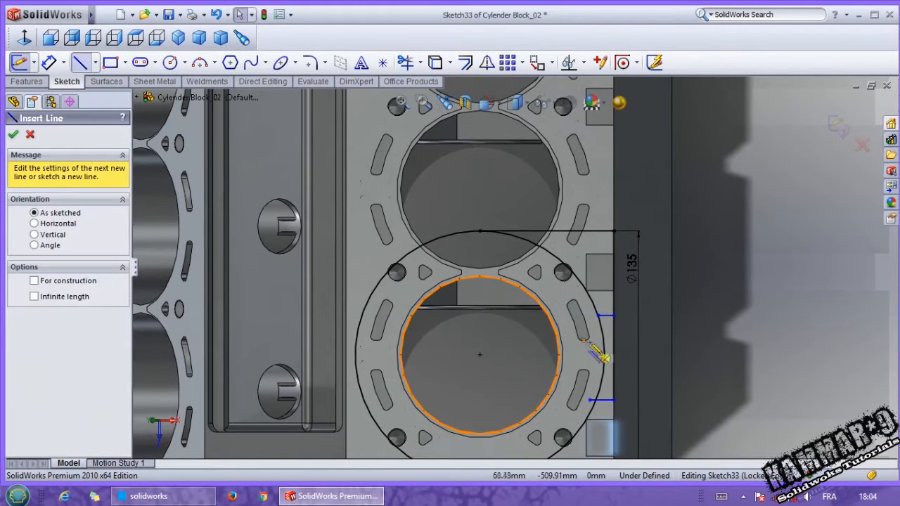
mouse_move(481, 354)
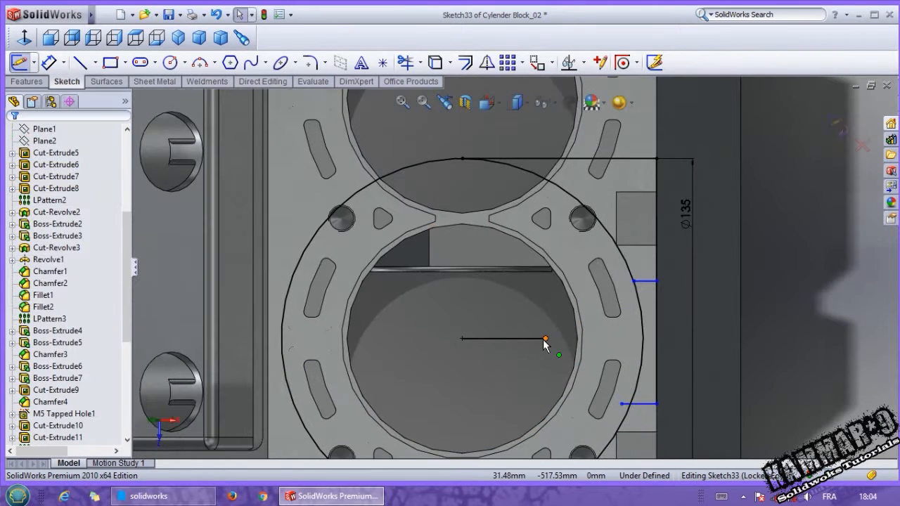
left_click(545, 339)
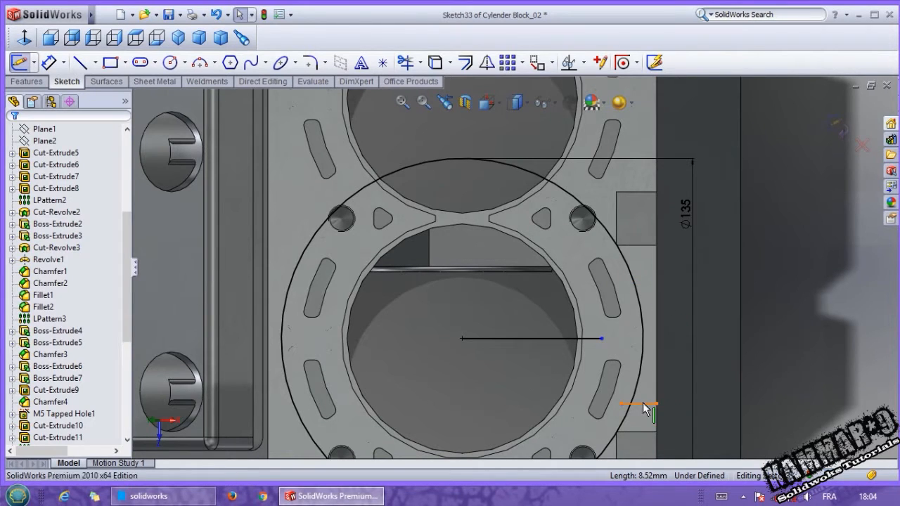
left_click(109, 62)
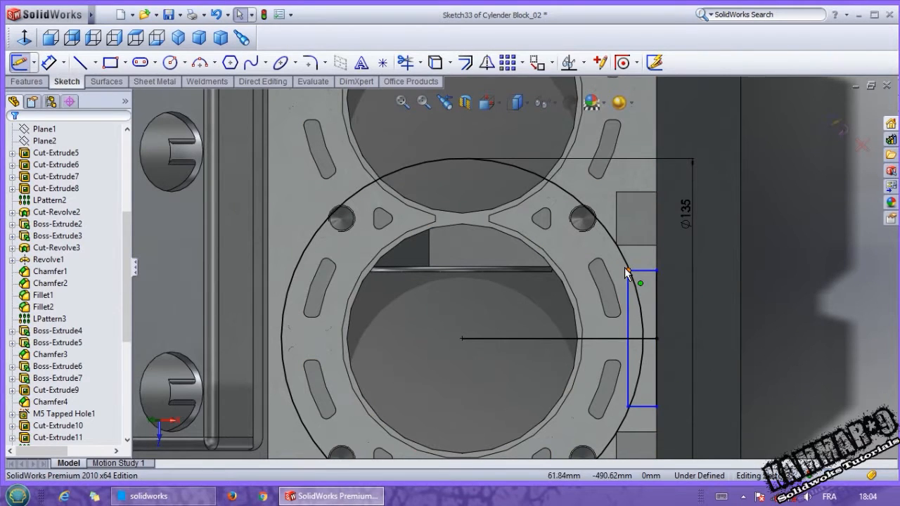
- Draw a 60 mm tall rectangle beside the circle and trim the excess geometry against it
left_click(625, 274)
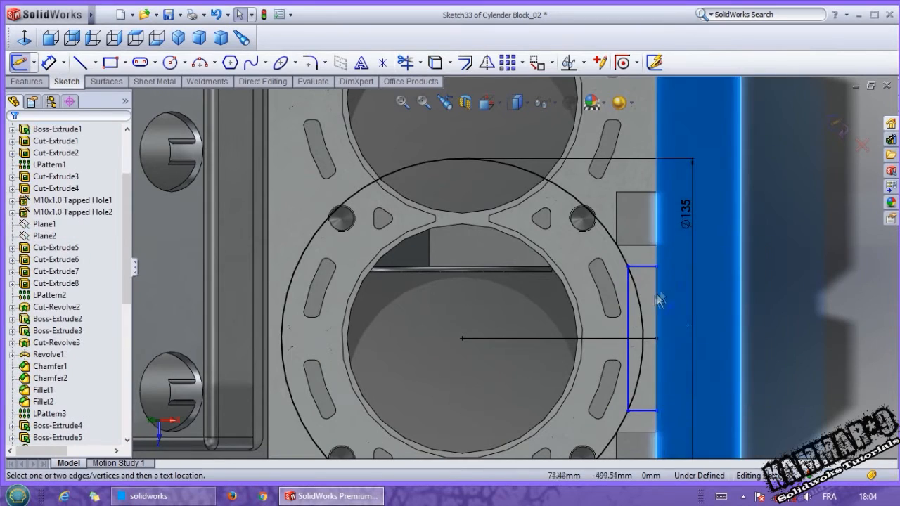
left_click(714, 316)
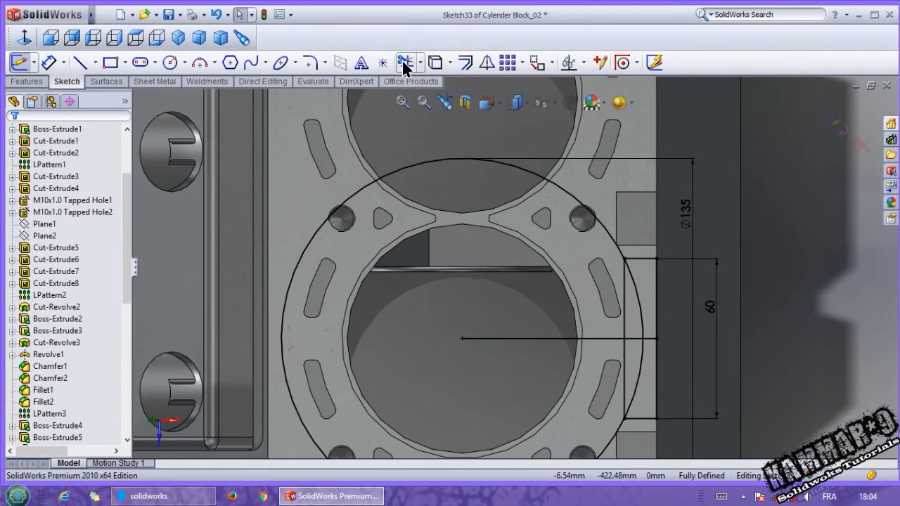
left_click(405, 62)
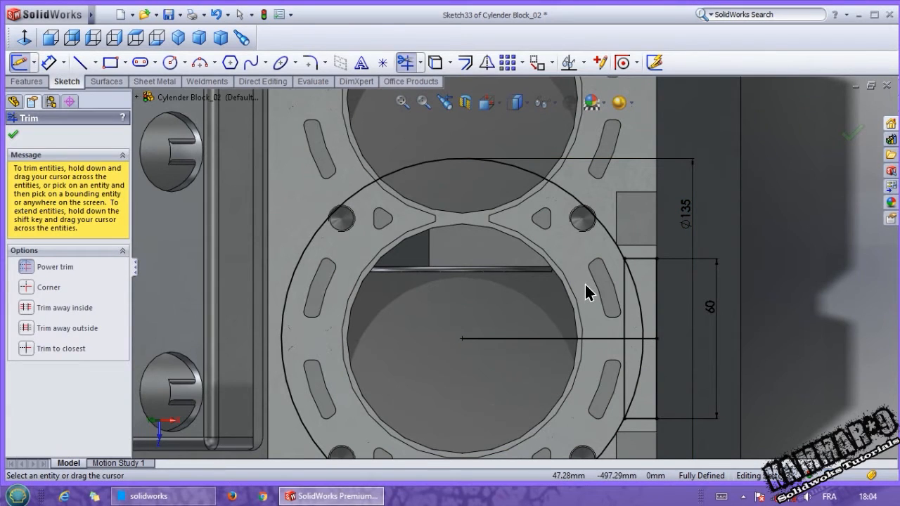
left_click(555, 339)
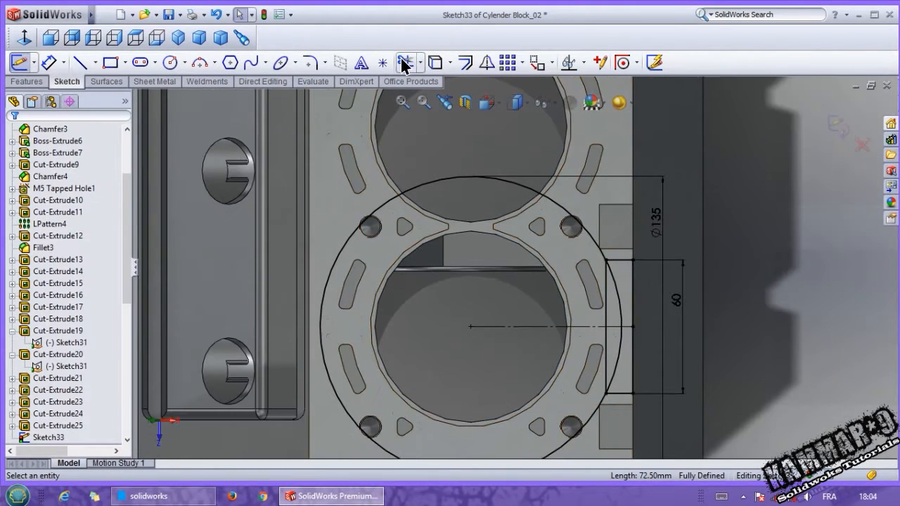
left_click(405, 62)
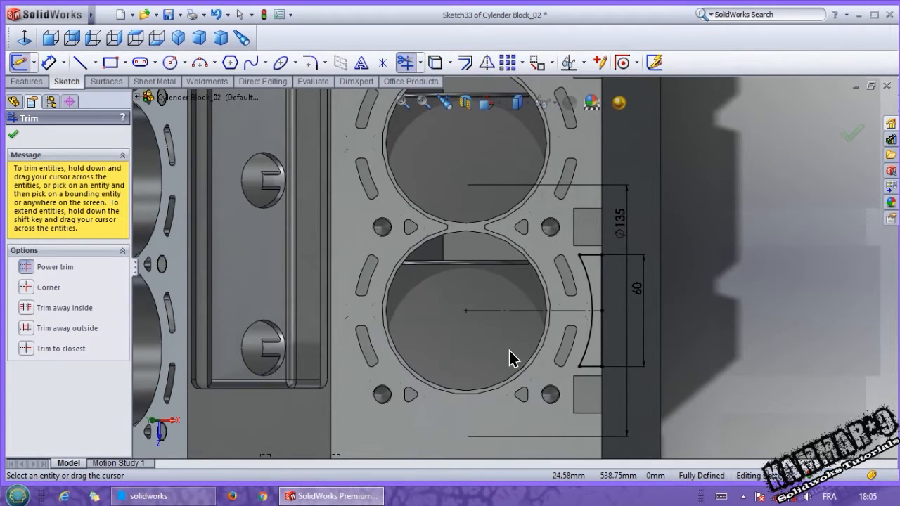
mouse_move(509, 345)
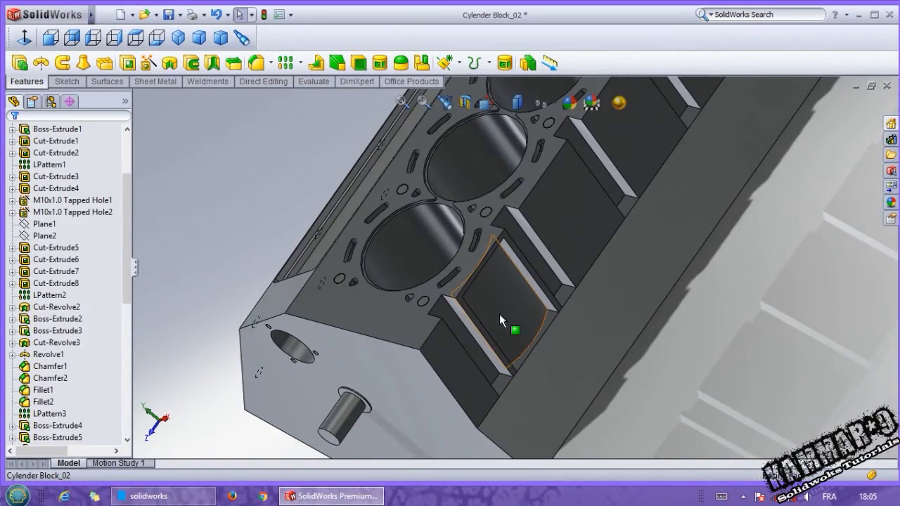
- Rotate the block to face the back of the side pocket for the new sketch
left_click_drag(503, 321, 376, 322)
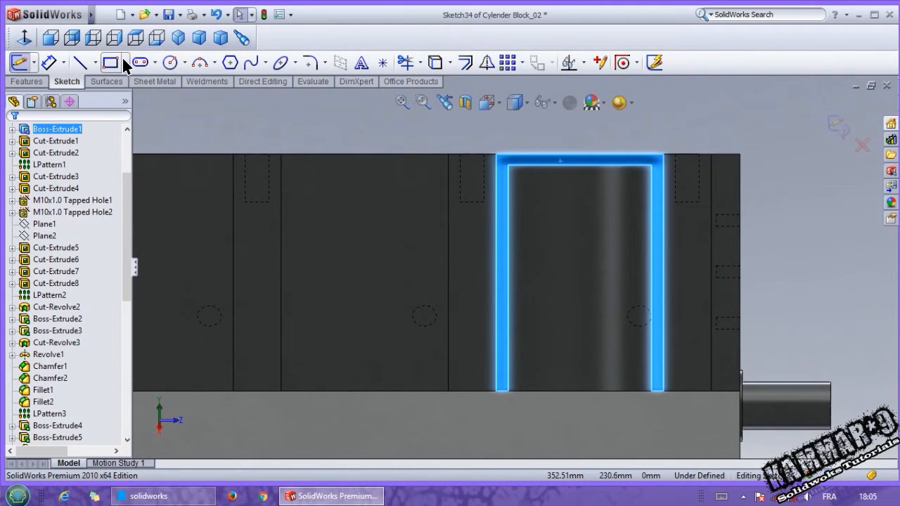
- Draw a tilted three-point corner rectangle above the block
left_click(125, 61)
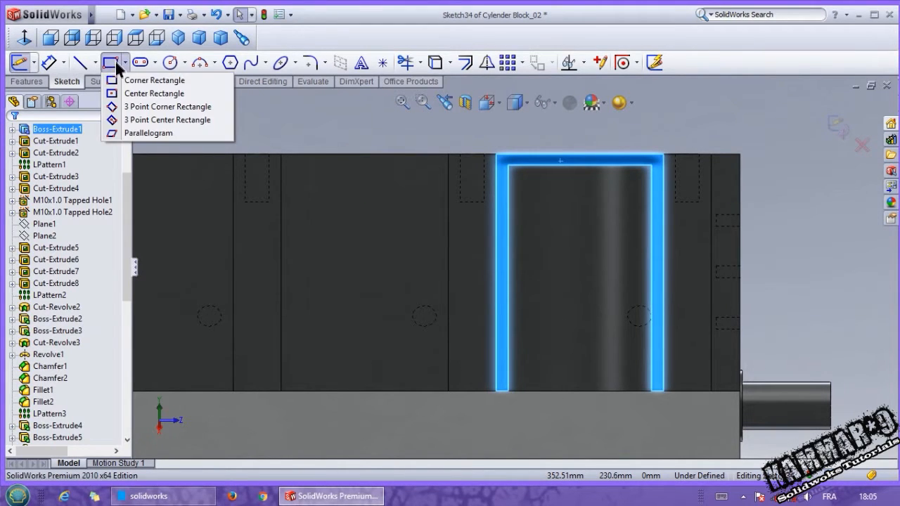
left_click(155, 79)
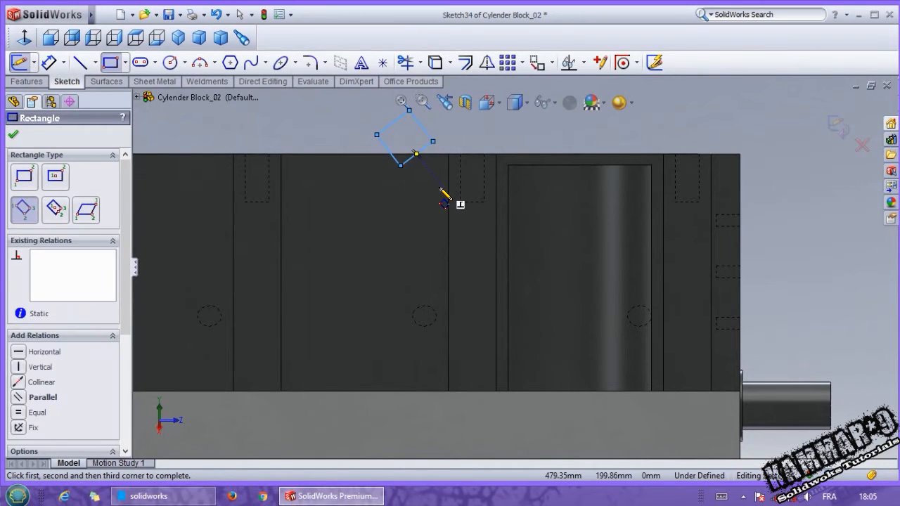
left_click(415, 175)
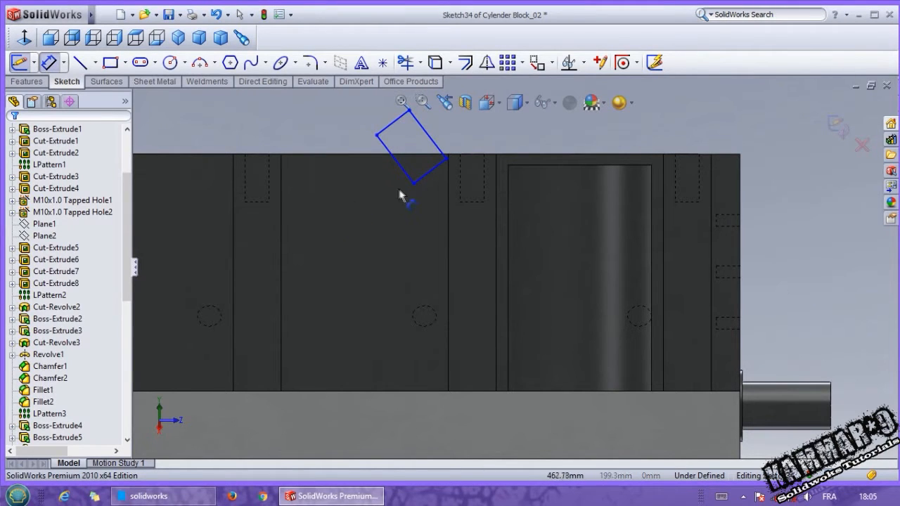
- Dimension the rectangle's sides to 15 mm and 30 mm and select it with its dimensions
left_click(405, 197)
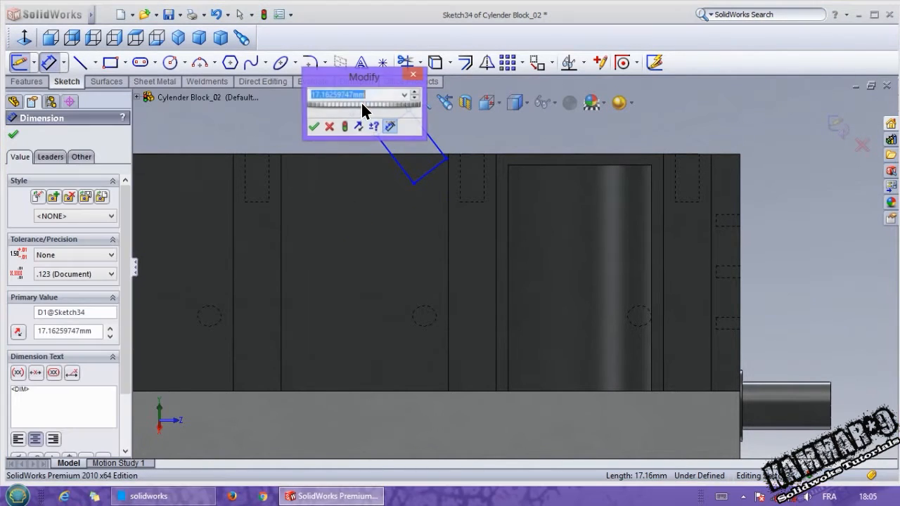
left_click(314, 126)
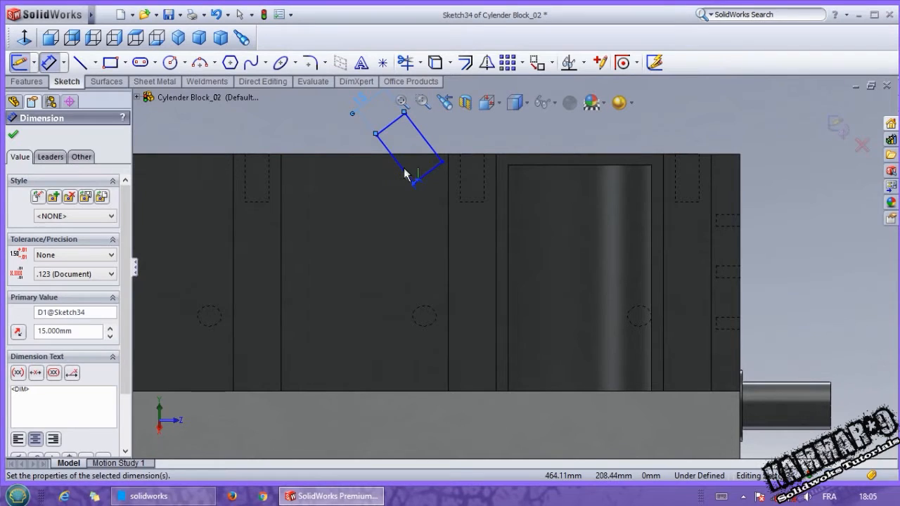
left_click(401, 162)
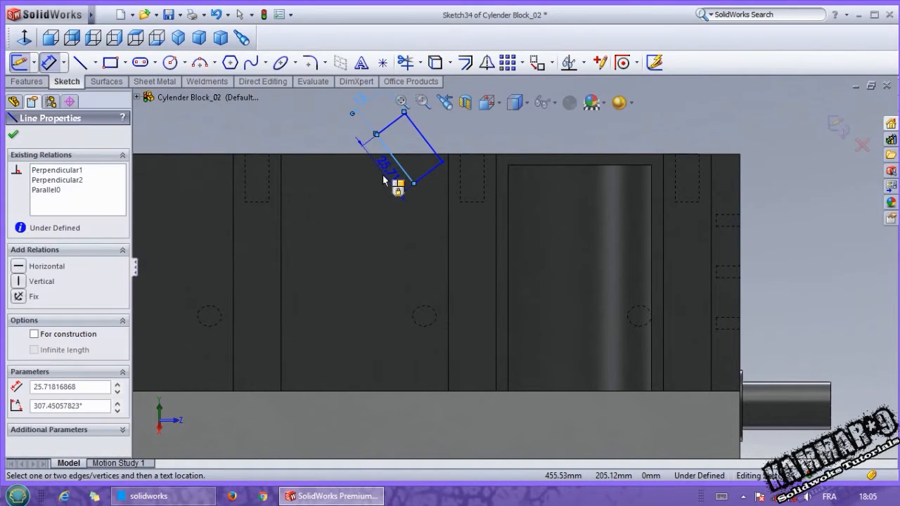
left_click(382, 185)
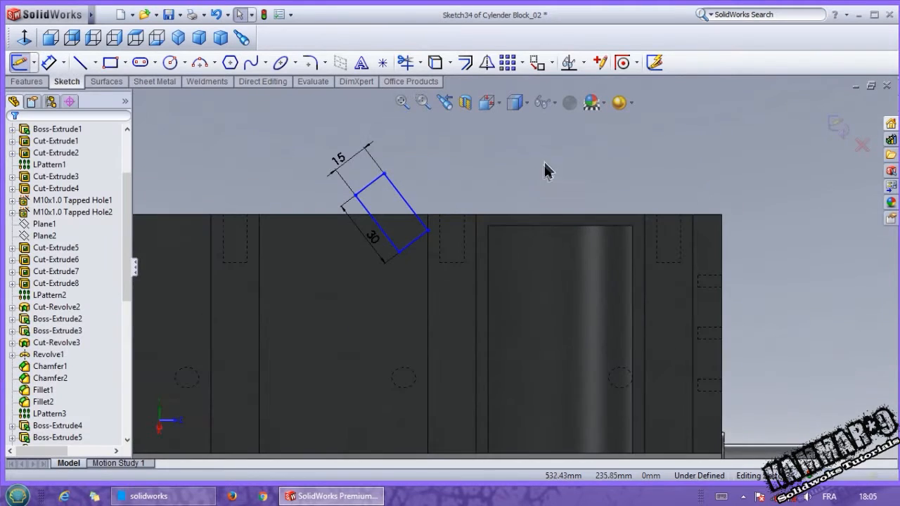
mouse_move(274, 149)
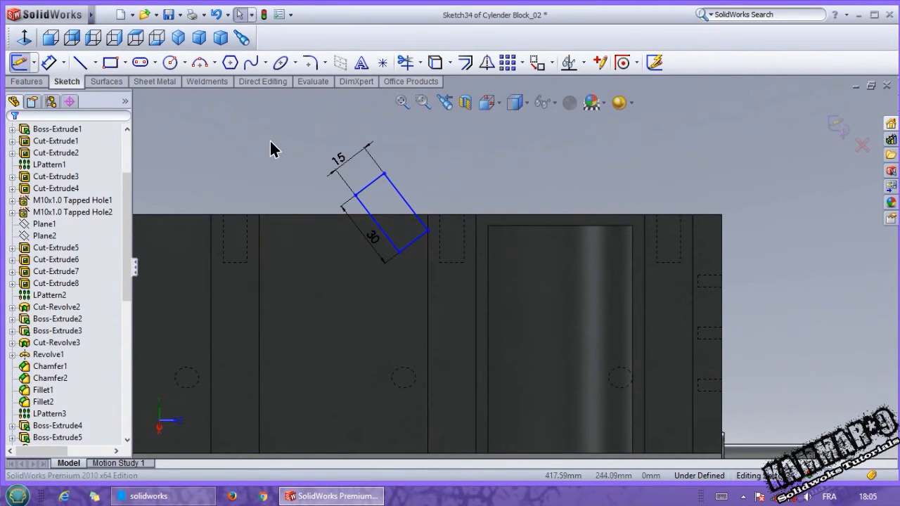
left_click(383, 211)
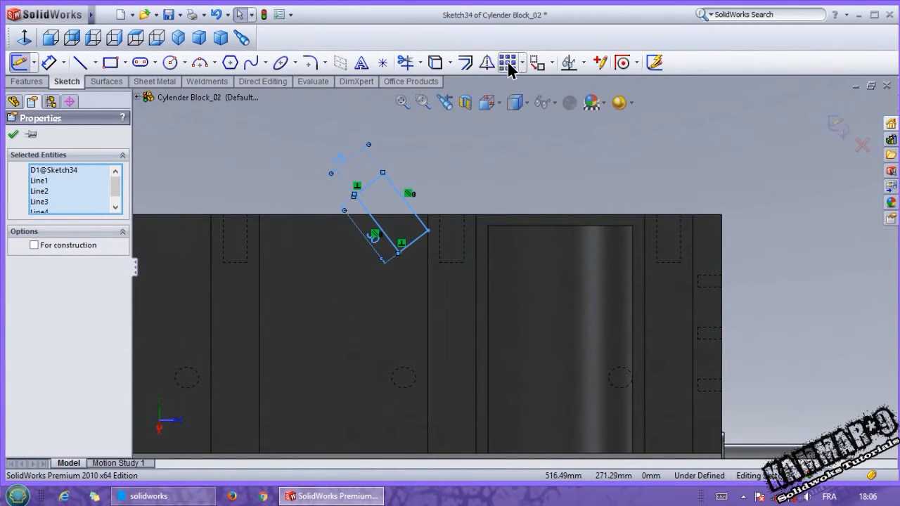
- Tilt the rectangle 45 degrees to the top edge
left_click(506, 62)
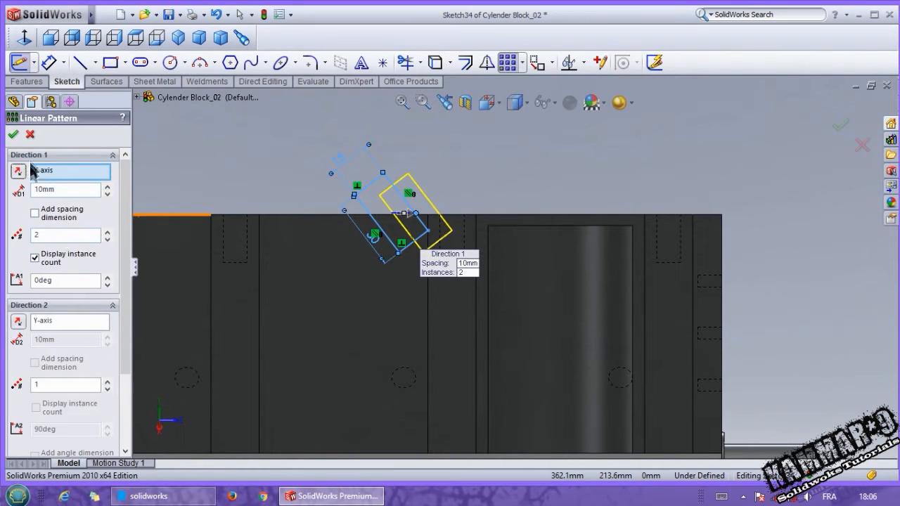
left_click(31, 135)
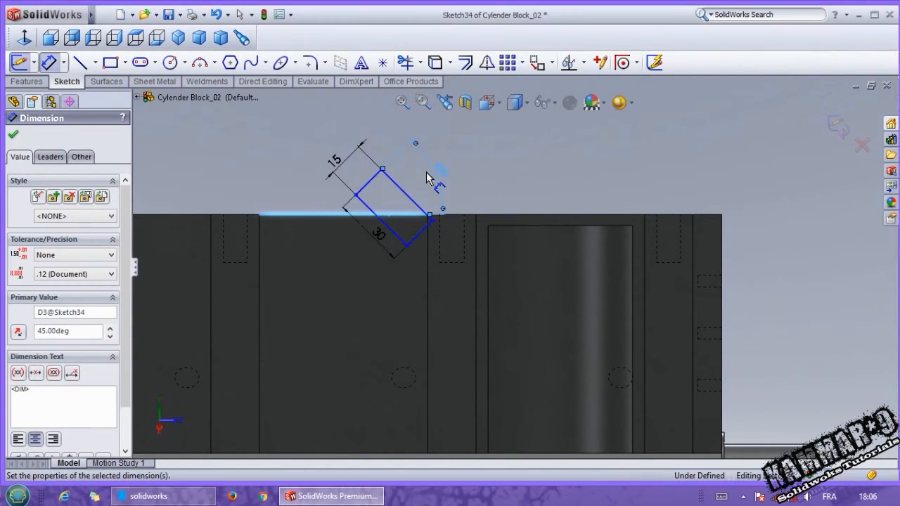
left_click(12, 135)
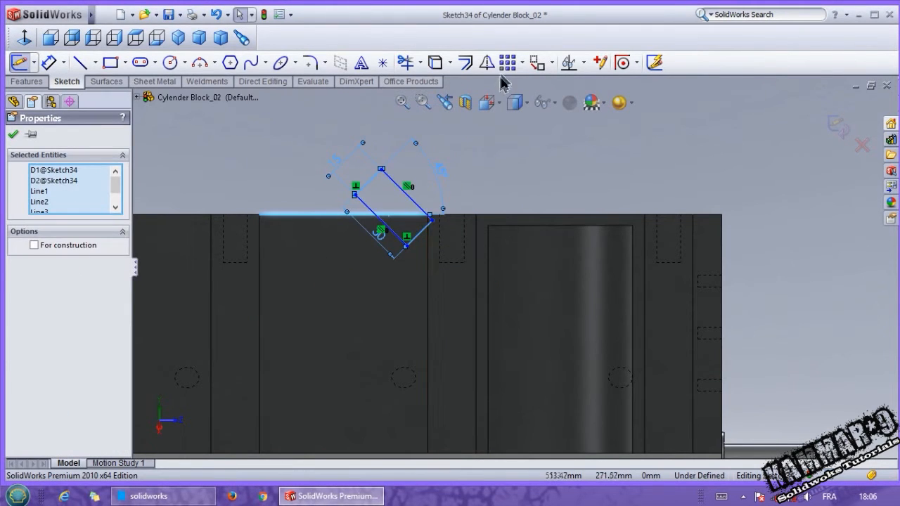
- Linear-pattern the rectangle at 20 mm spacing into diagonal rows up-right and down-left
left_click(506, 61)
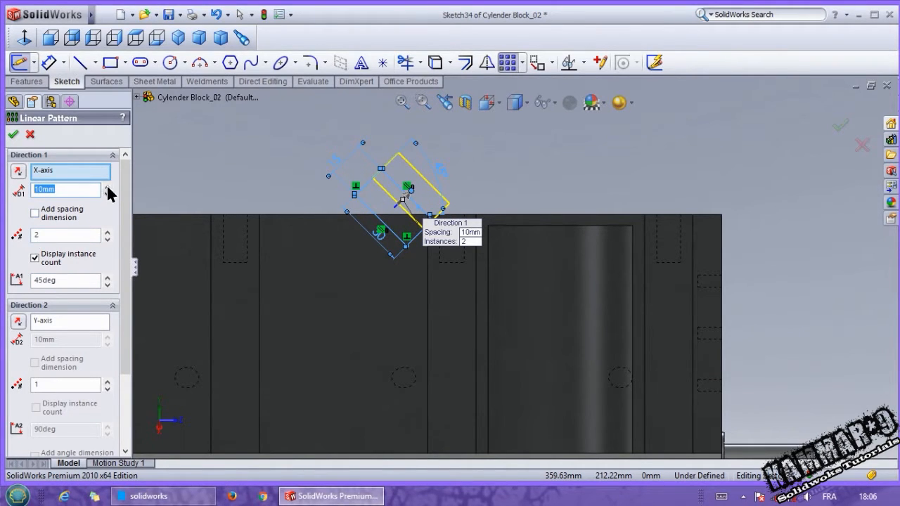
left_click(107, 186)
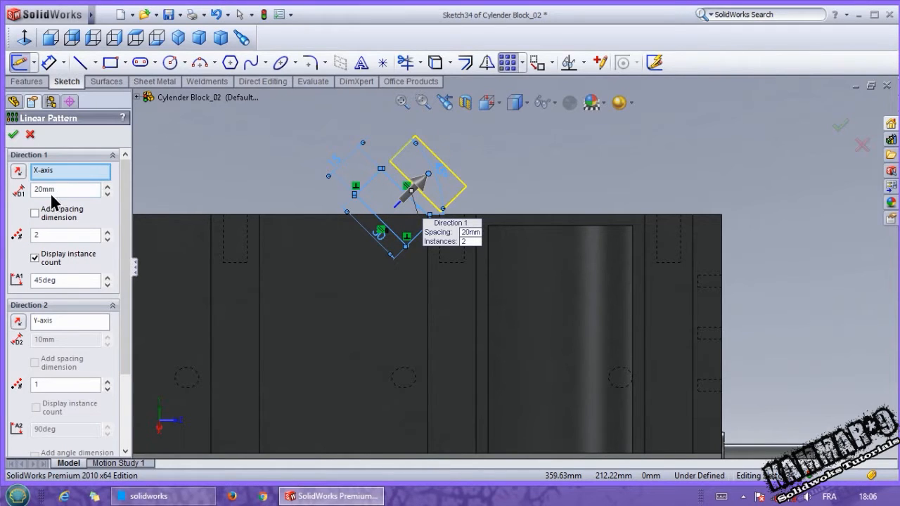
left_click(106, 231)
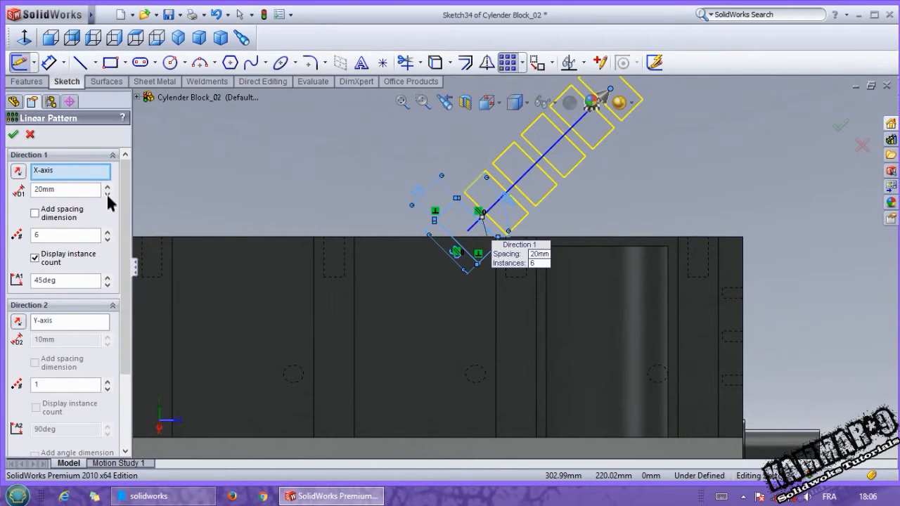
mouse_move(110, 242)
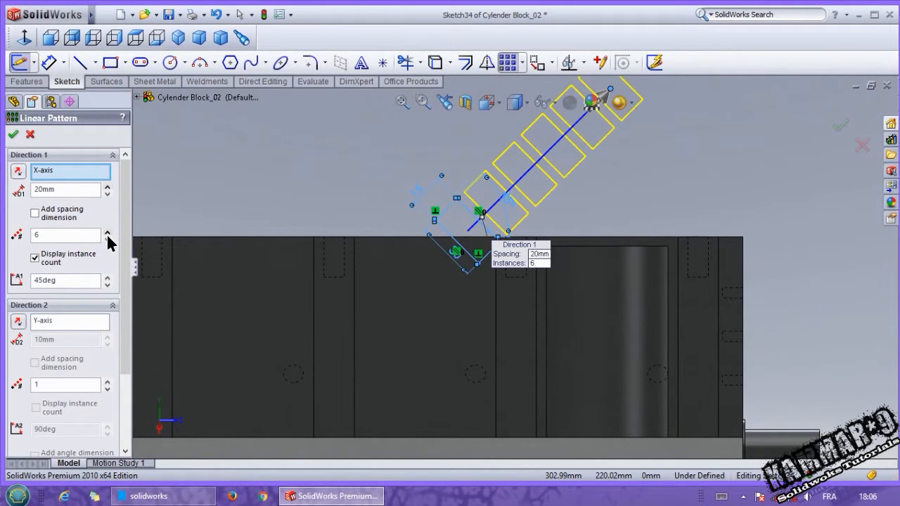
left_click(106, 239)
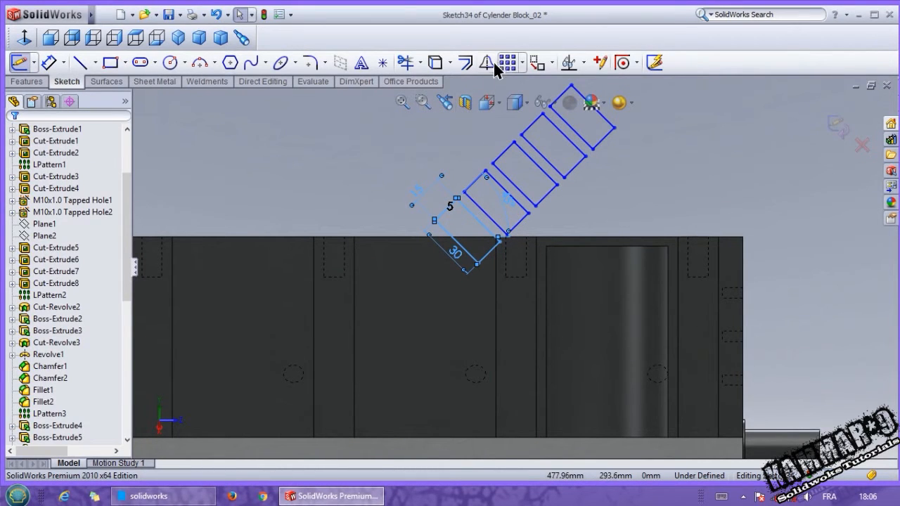
left_click(506, 62)
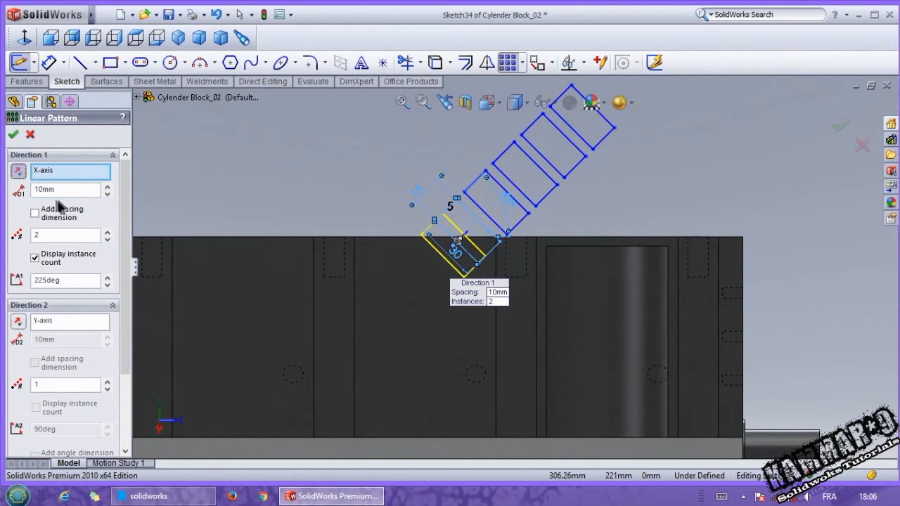
left_click(110, 186)
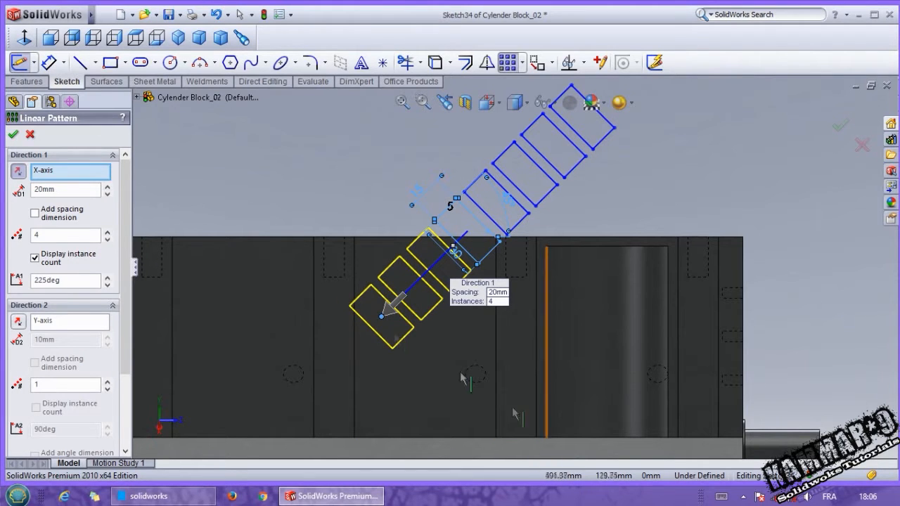
left_click(13, 135)
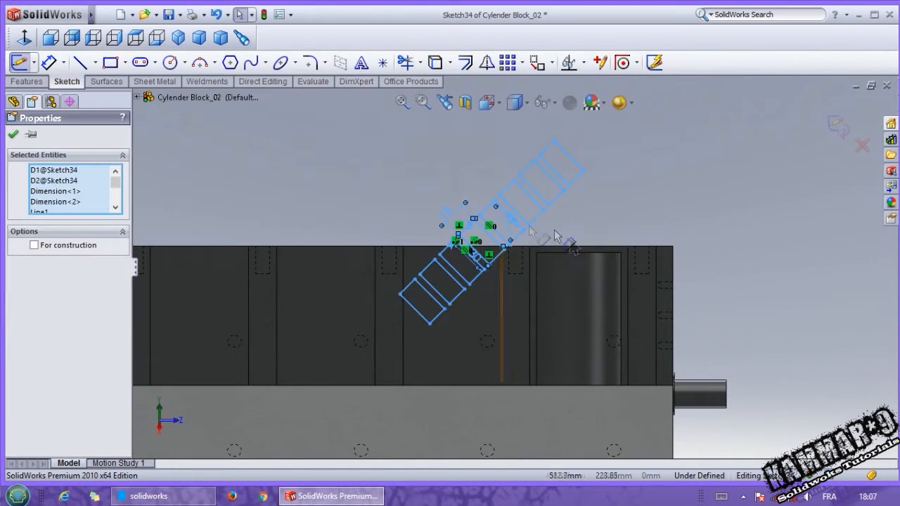
- Pattern the whole diagonal row at 30 mm spacing into a crisscross grid of rectangles
left_click(508, 62)
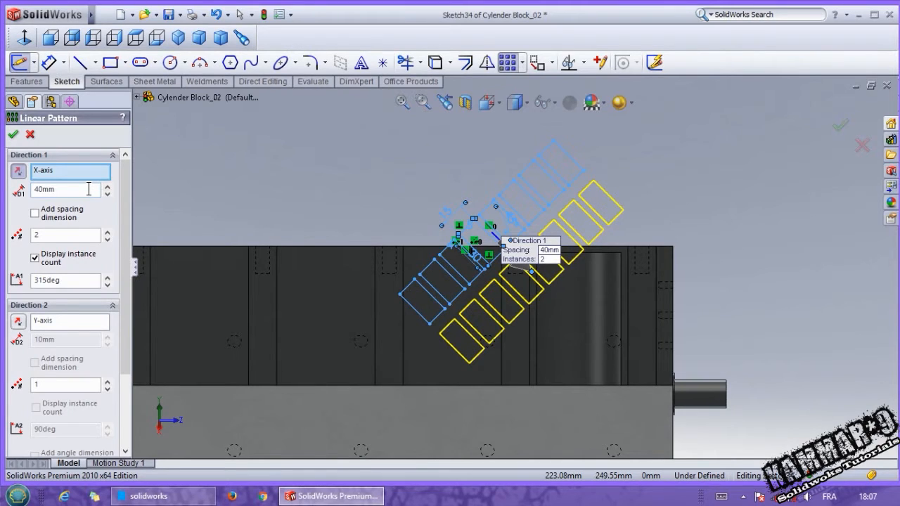
triple_click(63, 188)
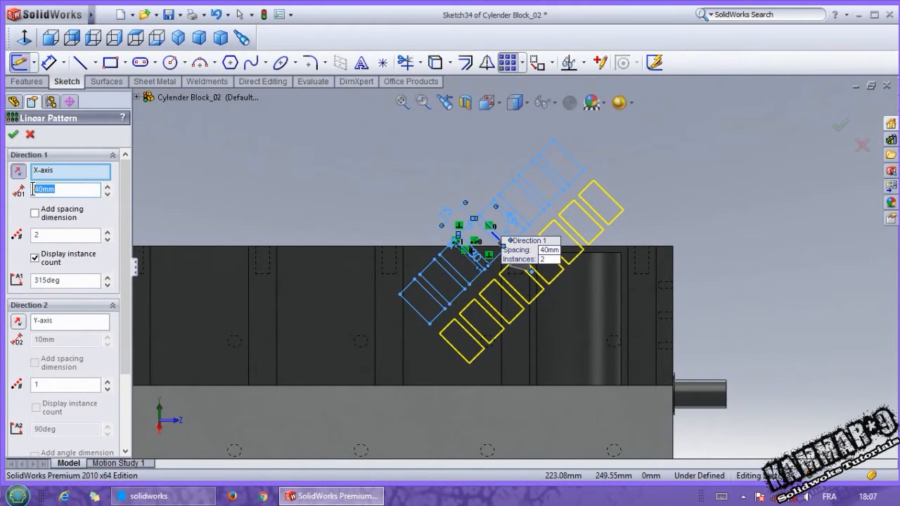
left_click(107, 230)
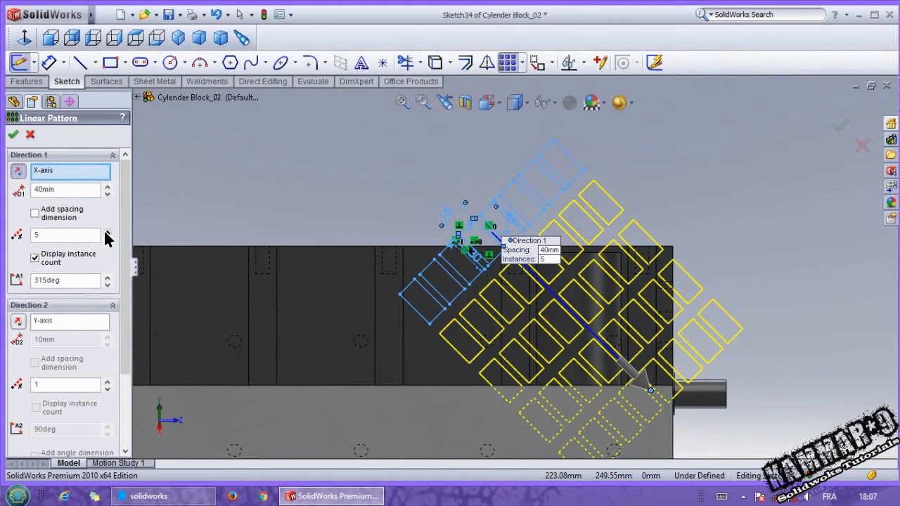
triple_click(64, 189)
type("38")
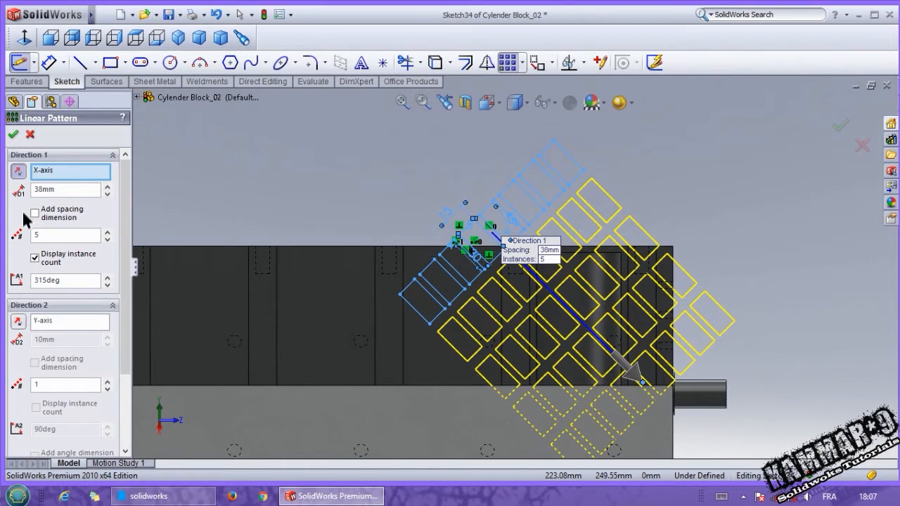
left_click(13, 135)
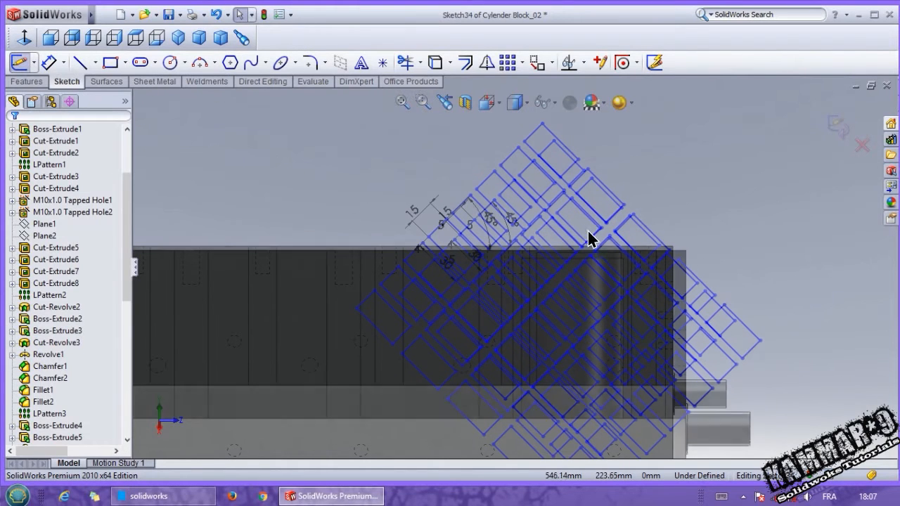
mouse_move(607, 264)
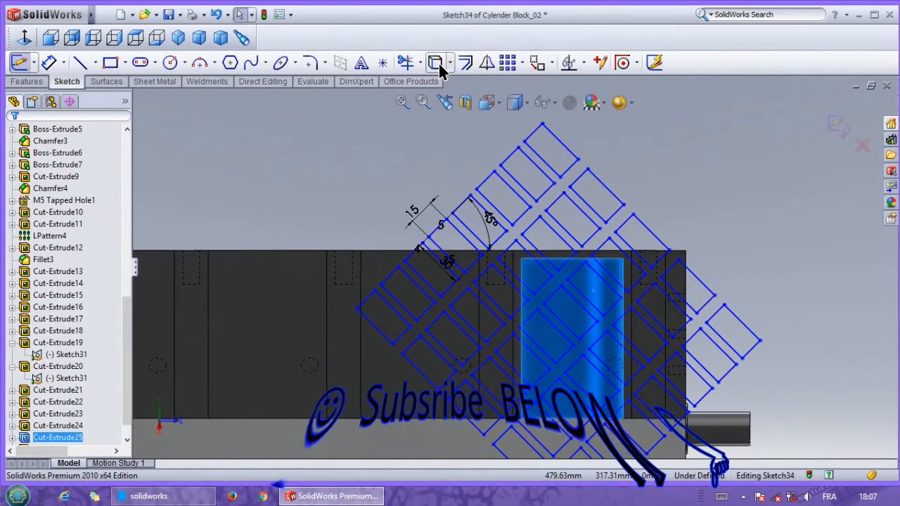
- Convert the pocket edges into the sketch and trim the grid to crisscross strips inside the outline
left_click(436, 62)
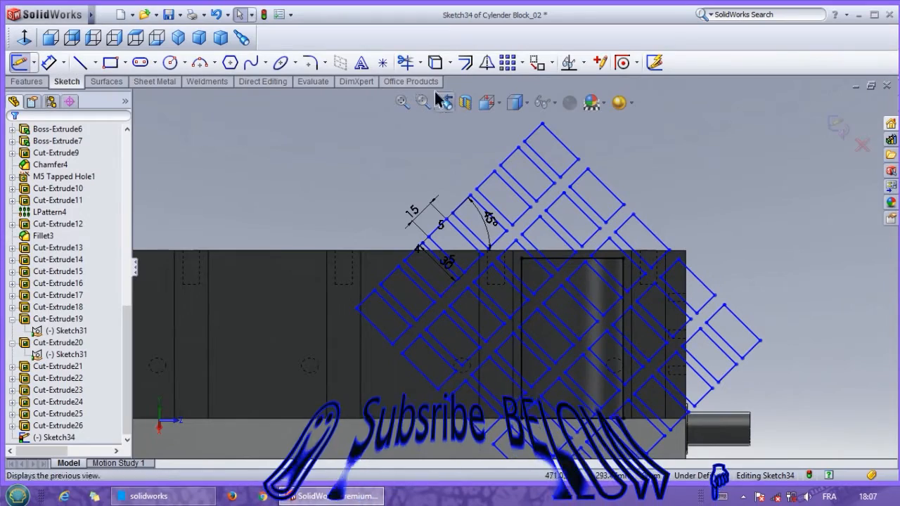
left_click(403, 62)
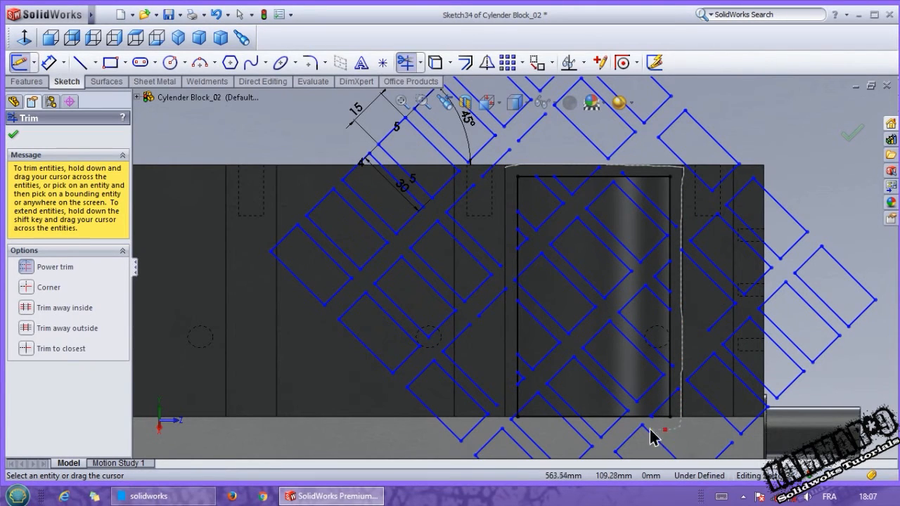
mouse_move(513, 421)
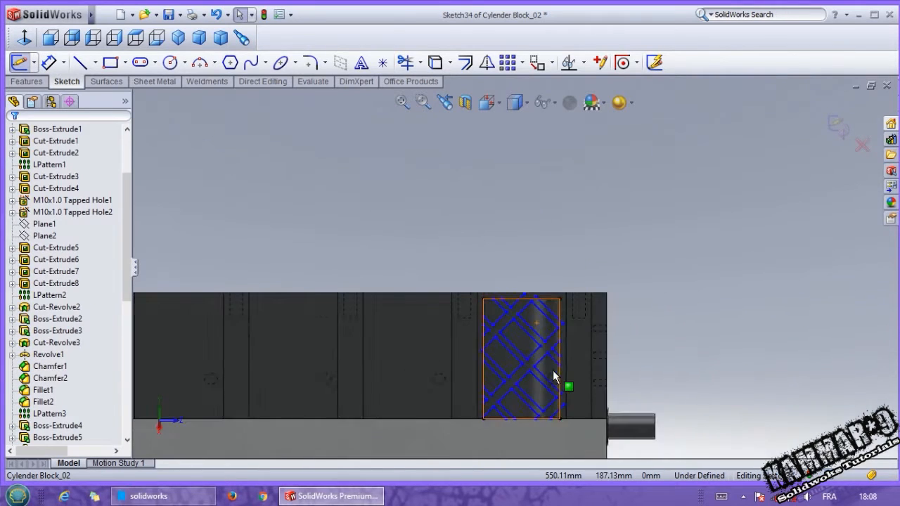
left_click(405, 62)
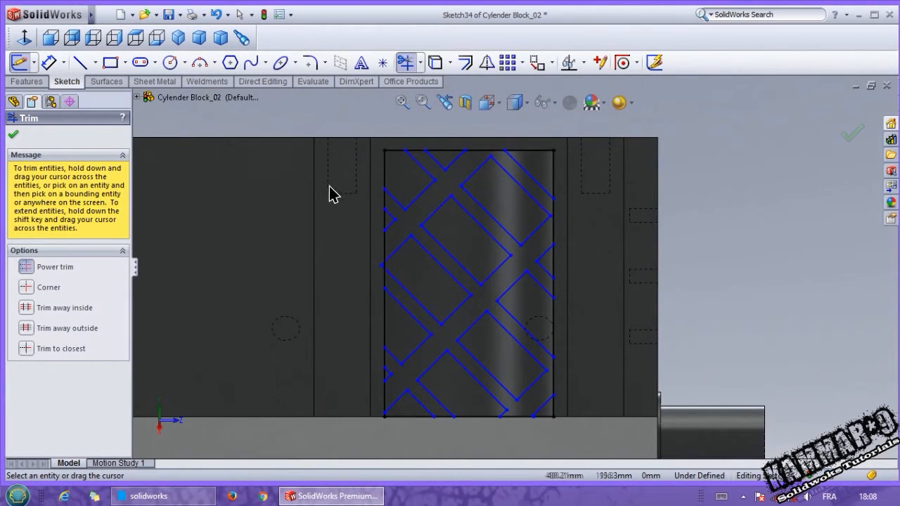
mouse_move(387, 214)
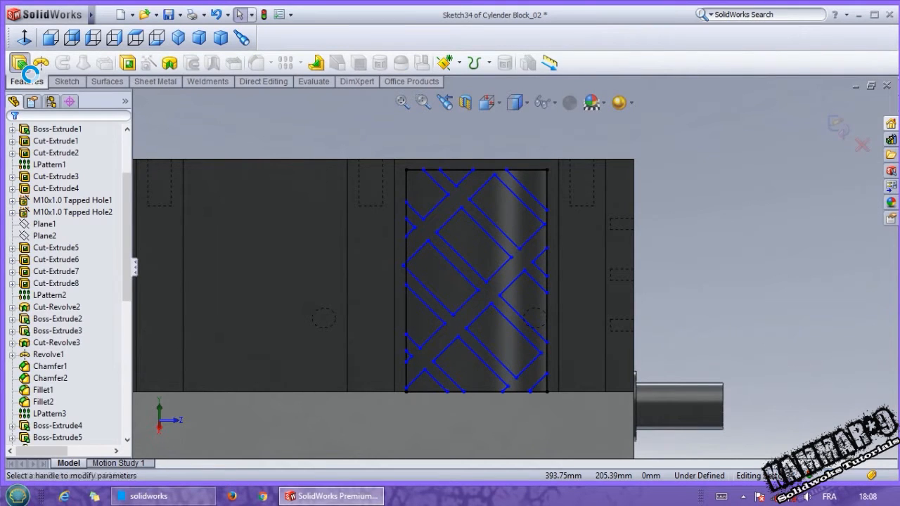
- Boss-extrude the lattice up to a surface, forming ribs in the pocket, and inspect them
left_click(20, 62)
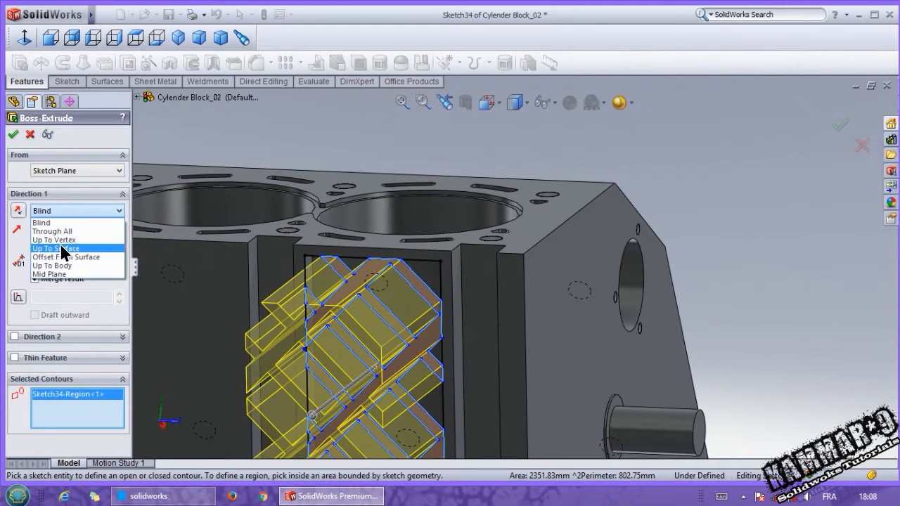
left_click(56, 248)
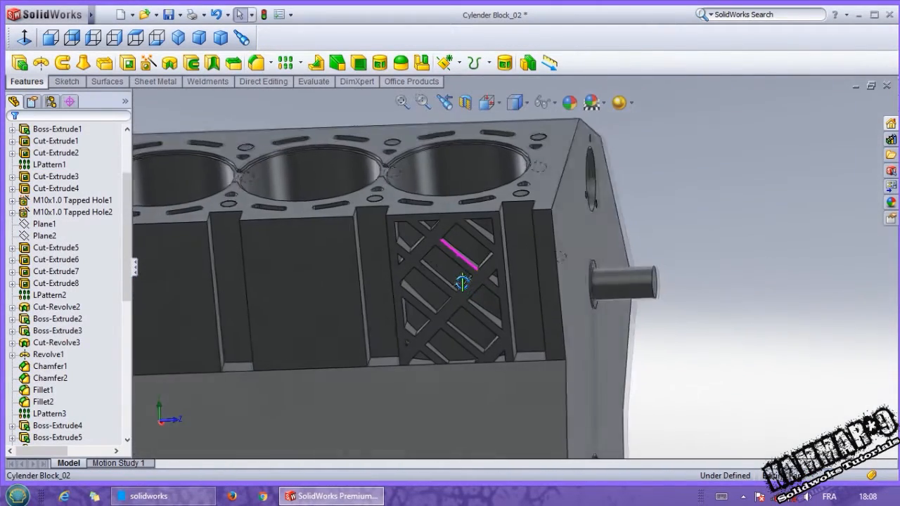
left_click_drag(462, 281, 462, 290)
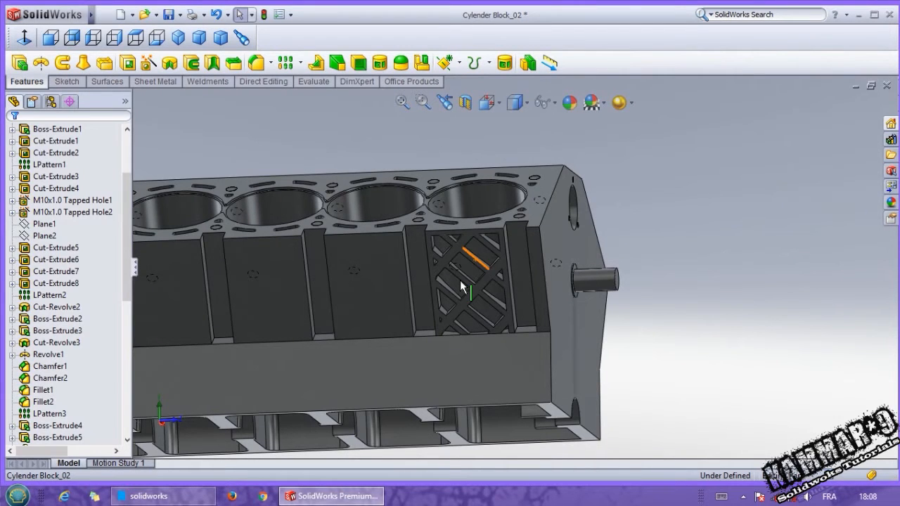
left_click_drag(463, 287, 428, 298)
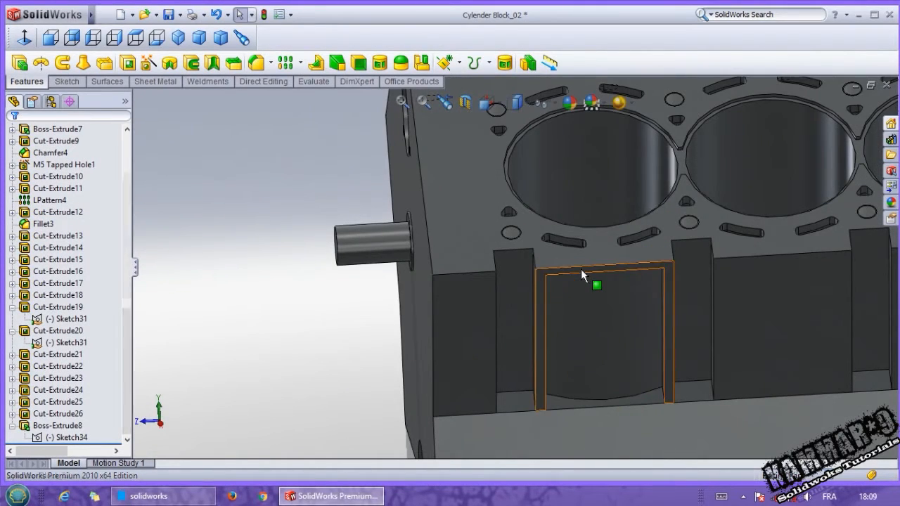
- Sketch on the opposite pocket face, viewed normal, and move the lattice lines into it
left_click(596, 284)
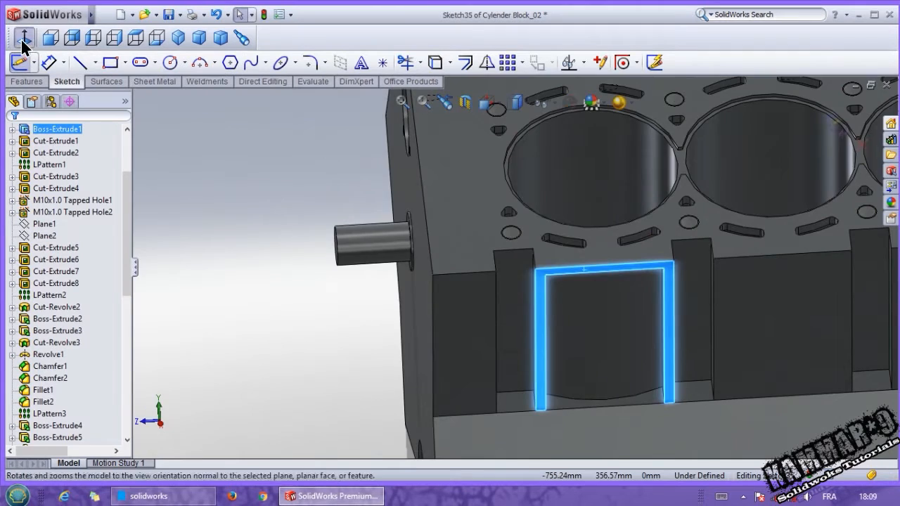
left_click(22, 38)
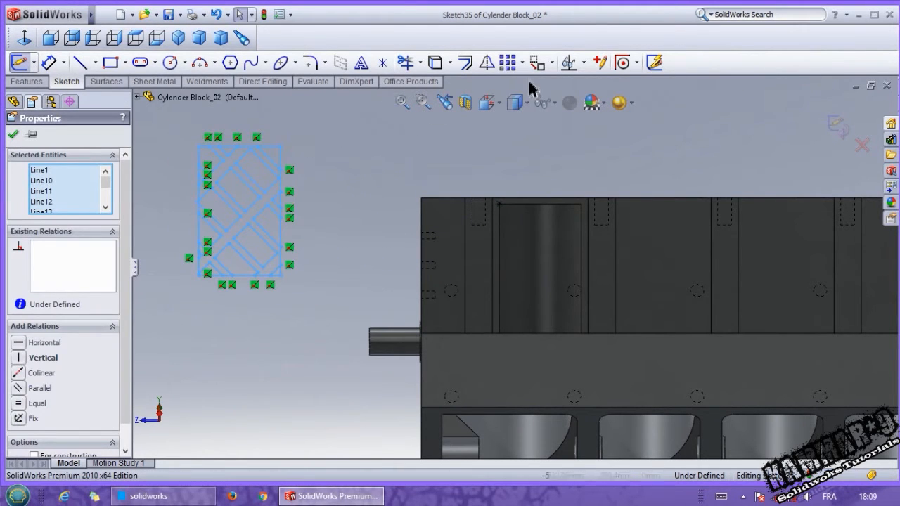
left_click(536, 62)
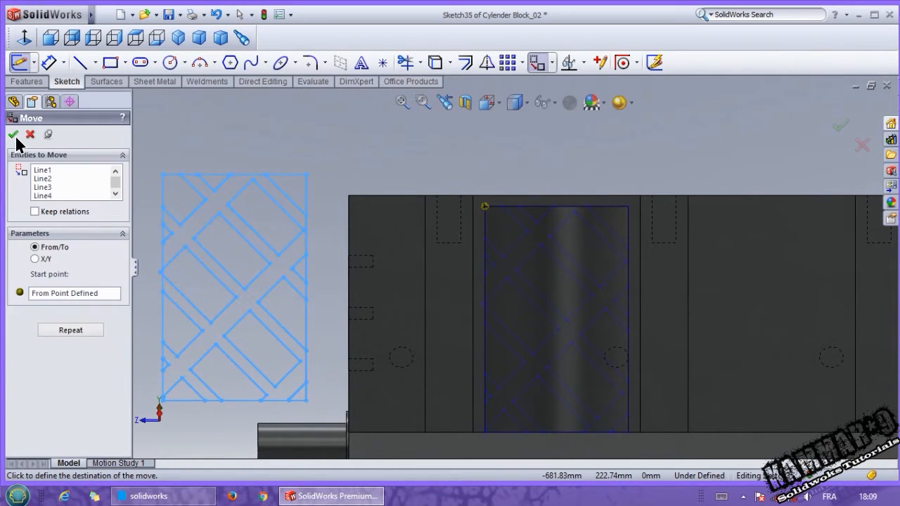
left_click(12, 135)
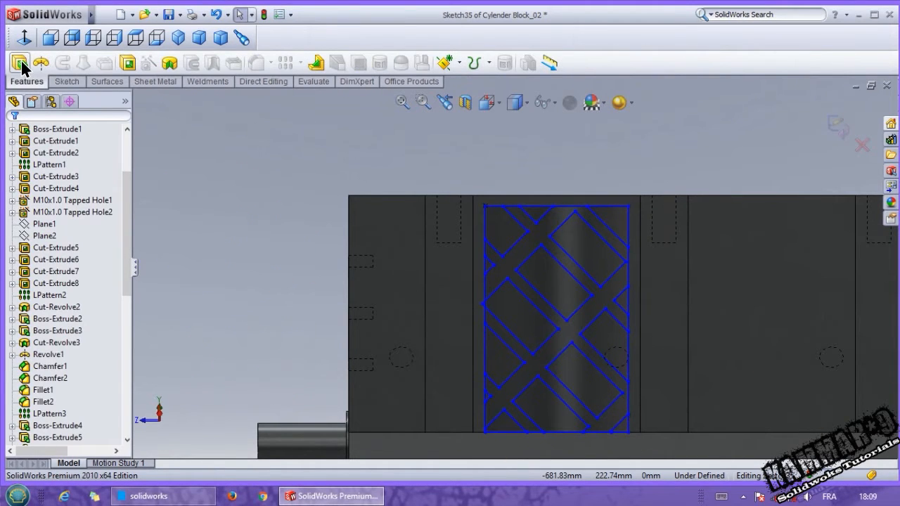
- Boss-extrude the new lattice Up To Surface, picking the pocket face as the stop
left_click(20, 62)
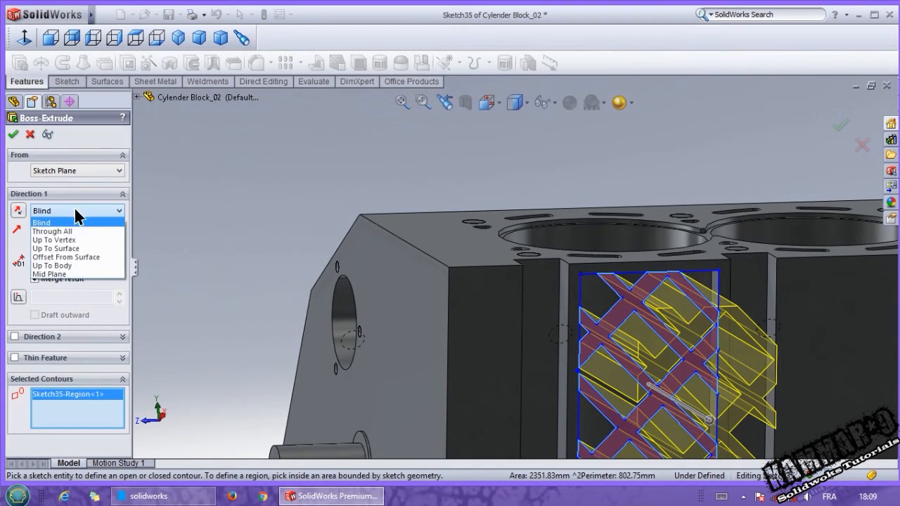
left_click(56, 247)
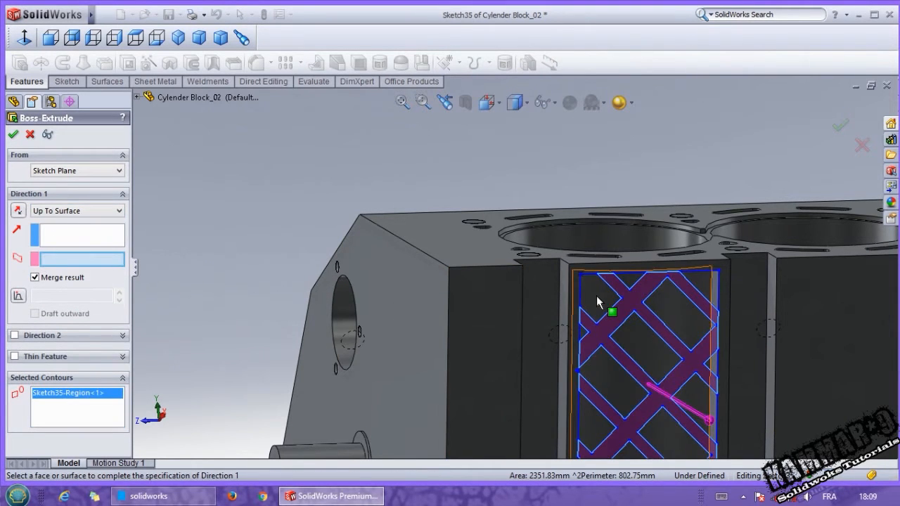
left_click(640, 316)
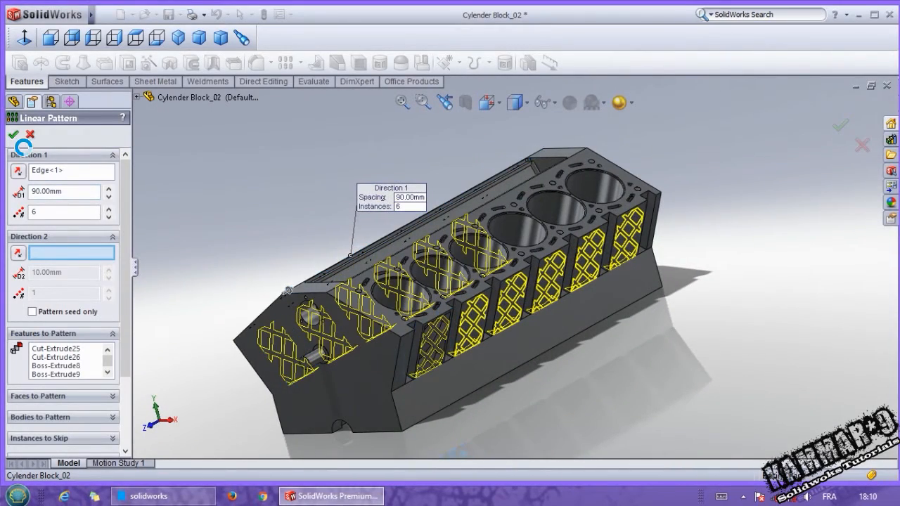
mouse_move(302, 253)
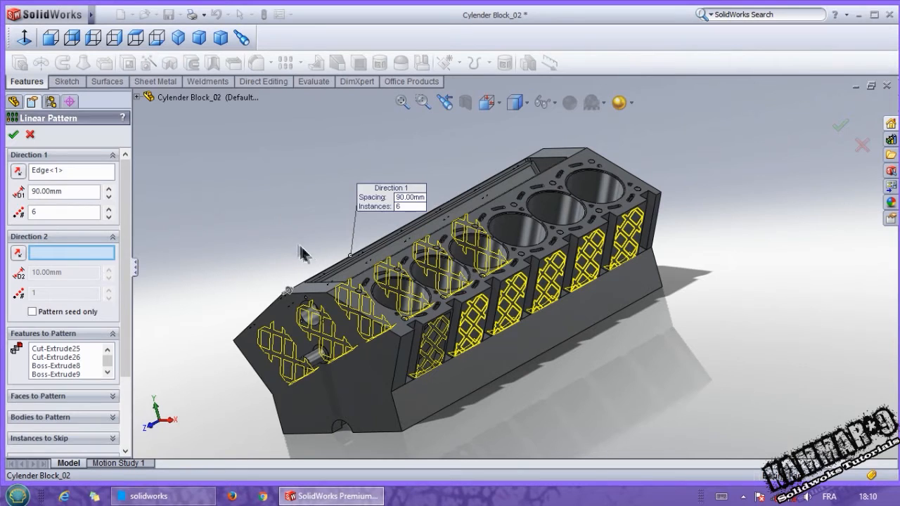
- Confirm the 6-instance, 90 mm linear pattern of ribbed pockets and inspect the patterned side
left_click(14, 135)
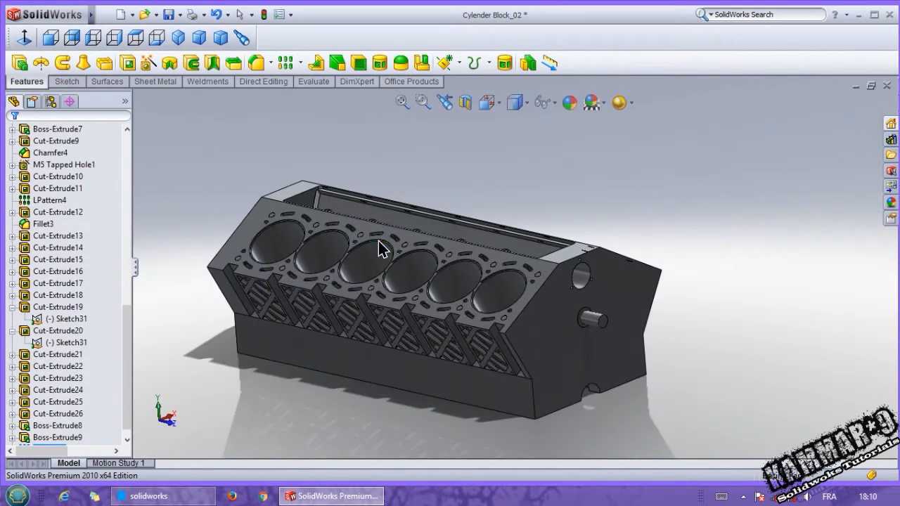
left_click_drag(379, 246, 457, 312)
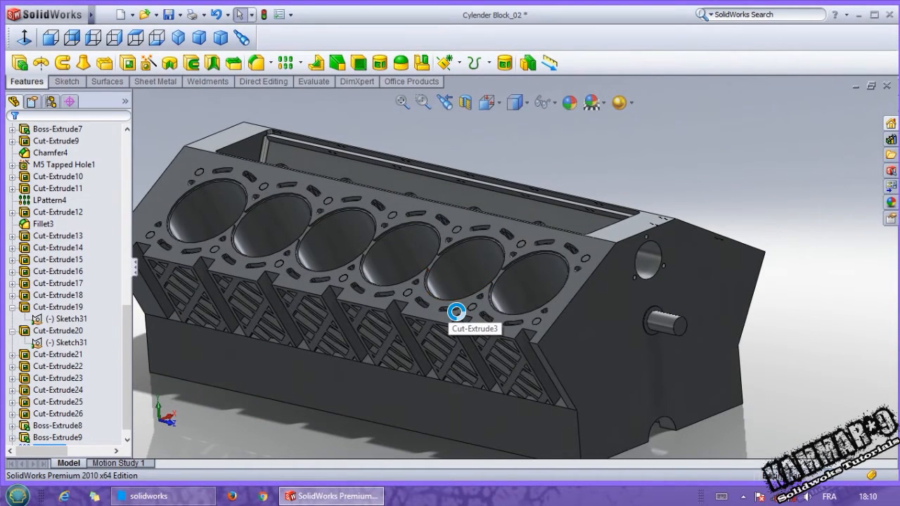
mouse_move(405, 262)
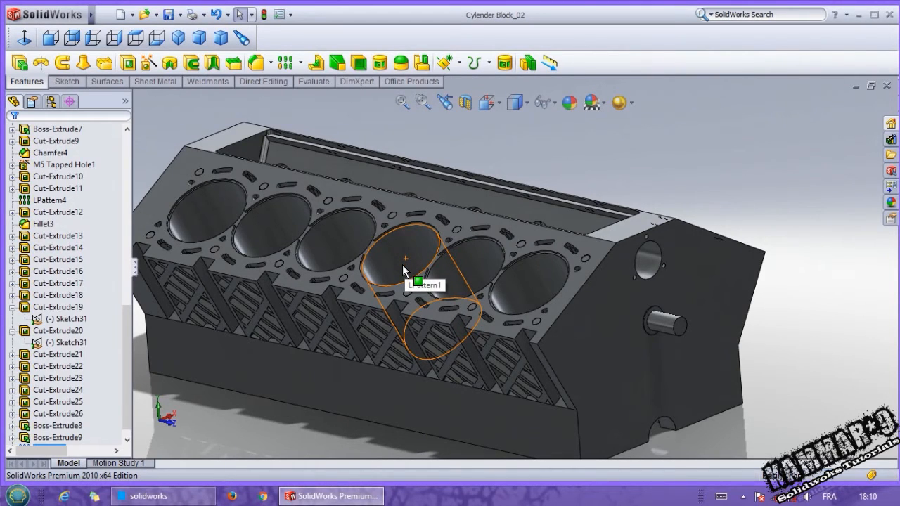
left_click_drag(422, 281, 513, 302)
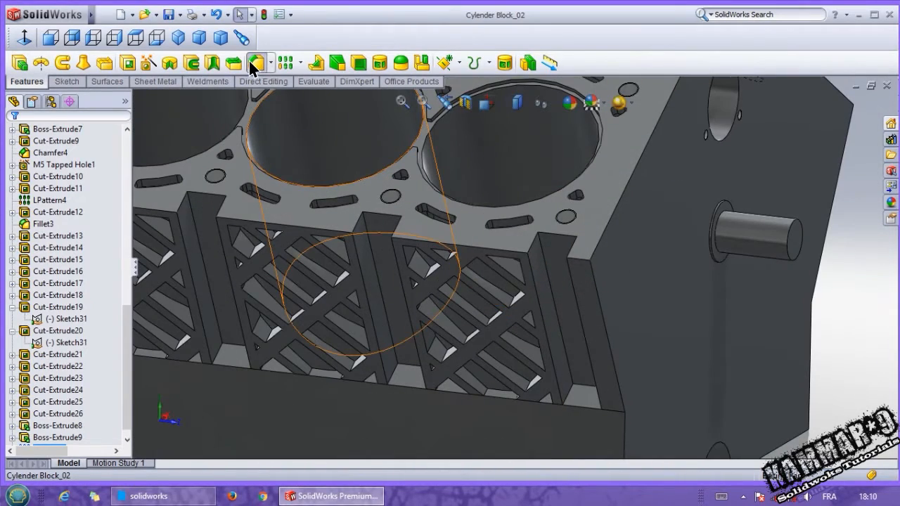
- Start a 30 mm fillet and select the first rib base edges along the lower ledge
left_click(256, 62)
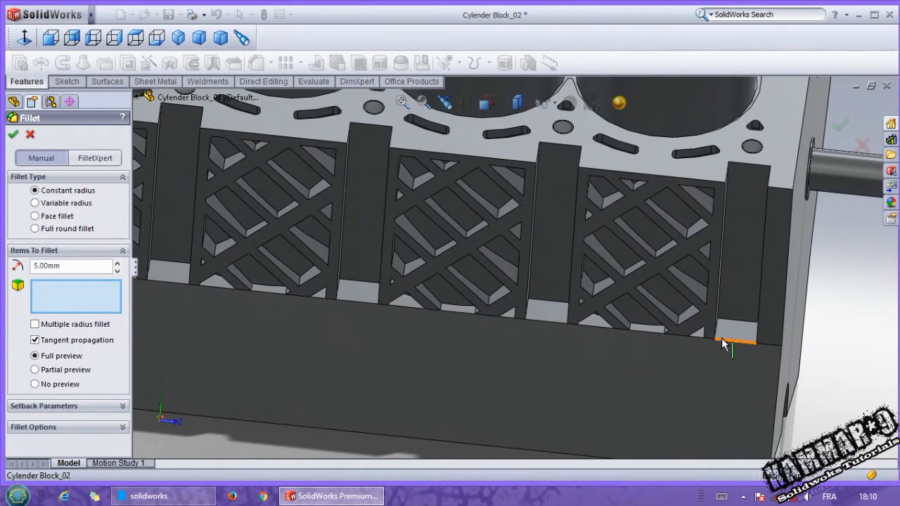
left_click(734, 343)
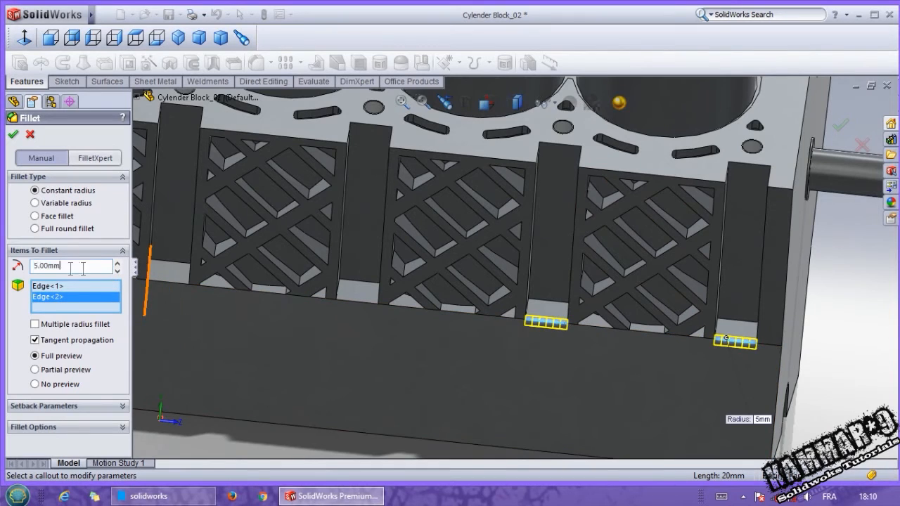
type("30.00mm")
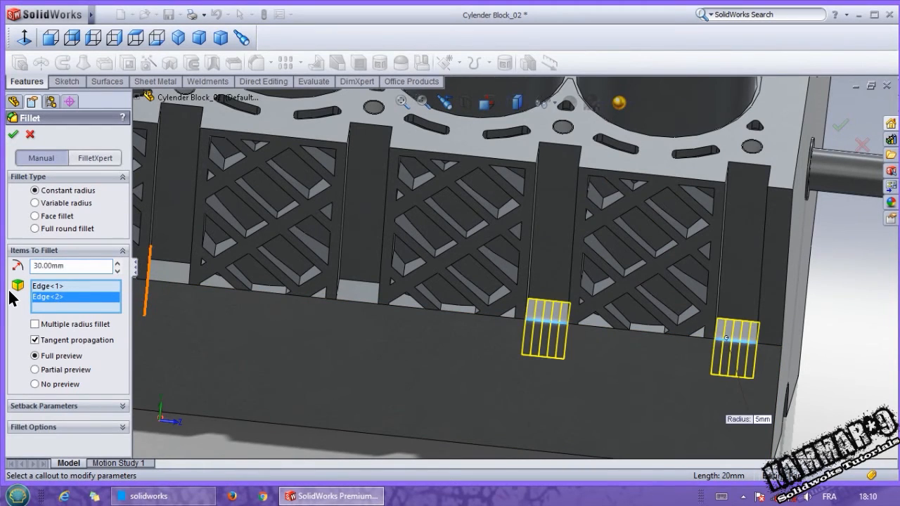
left_click(363, 291)
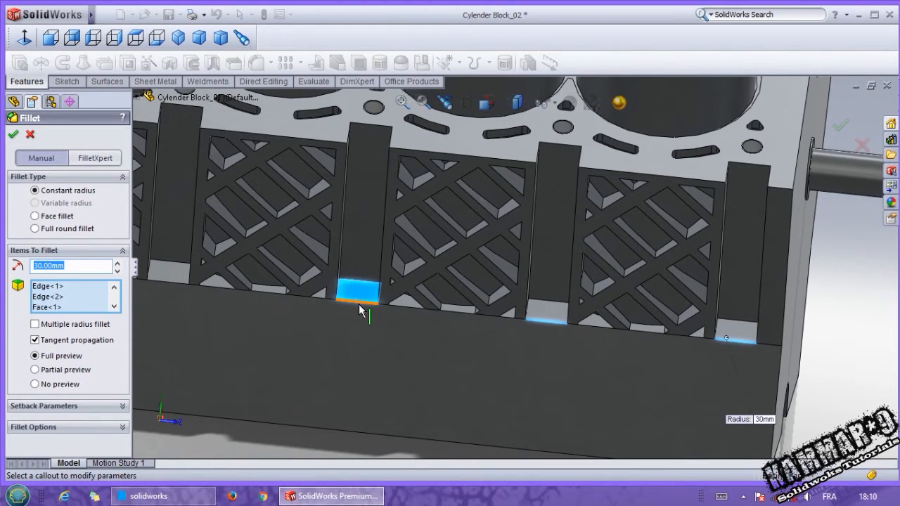
left_click(359, 291)
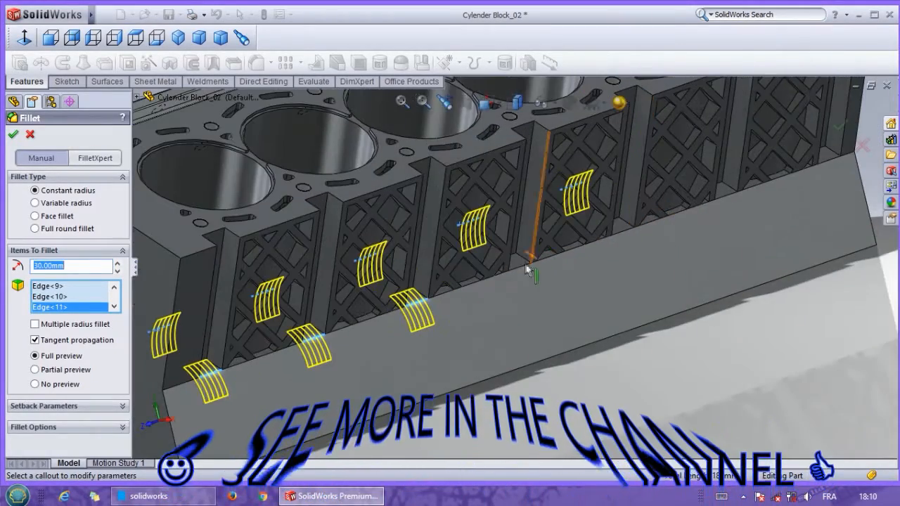
- Add the remaining rib base edges on both sides and apply the 30 mm fillet
left_click(742, 212)
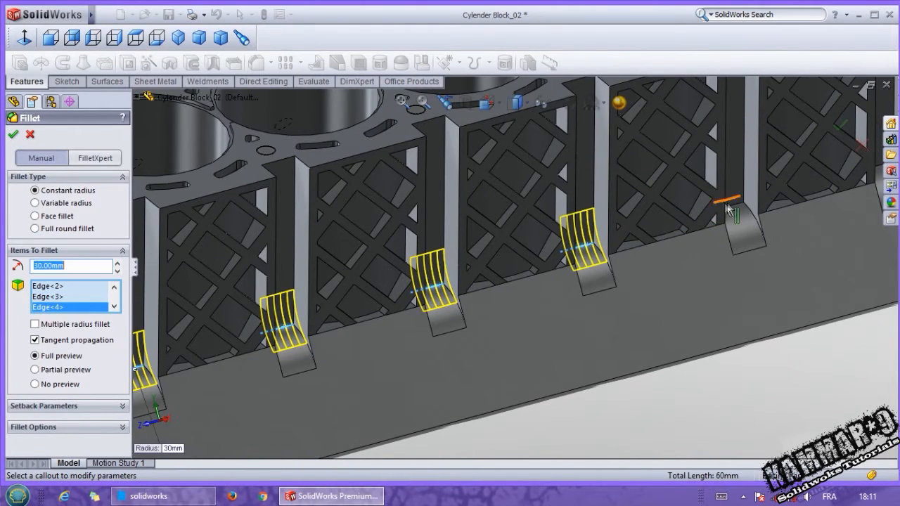
left_click(734, 208)
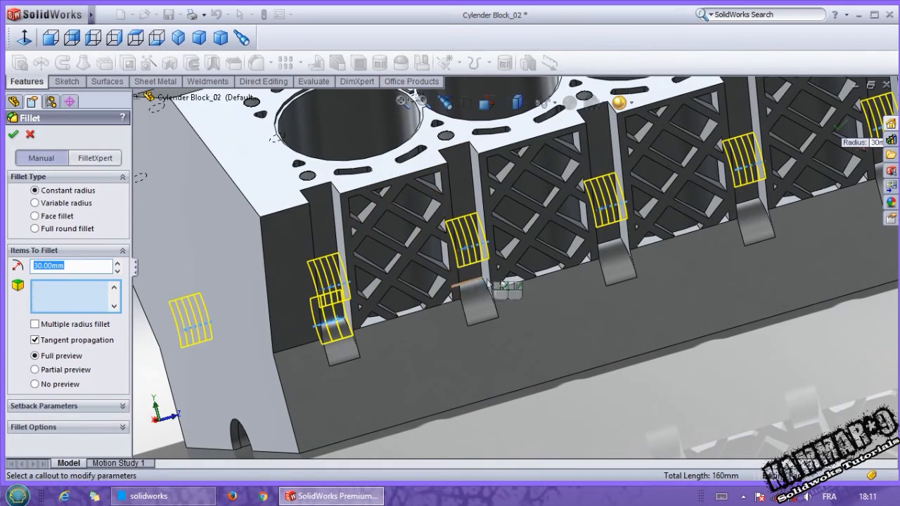
left_click(753, 211)
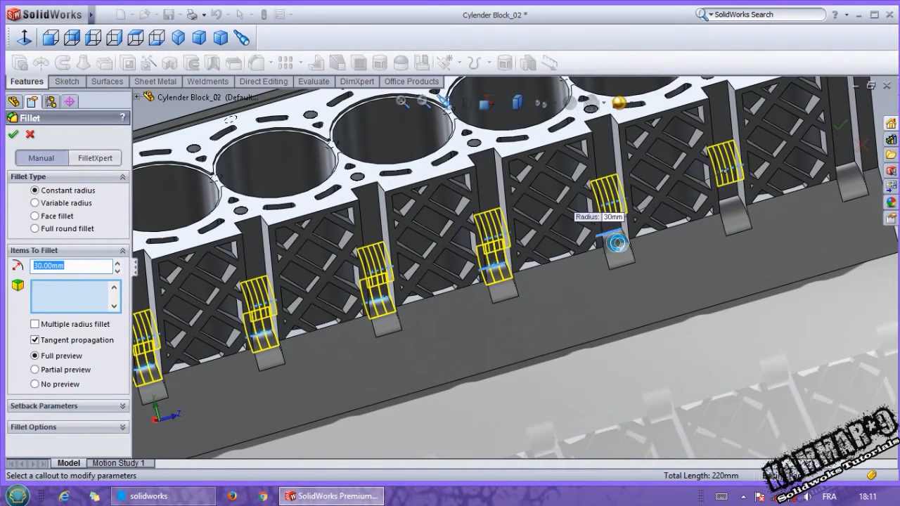
left_click(850, 169)
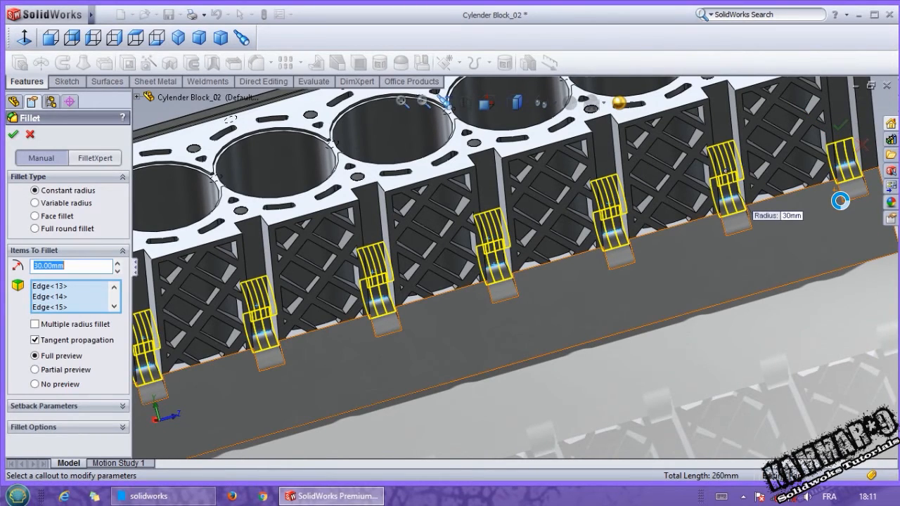
left_click(13, 135)
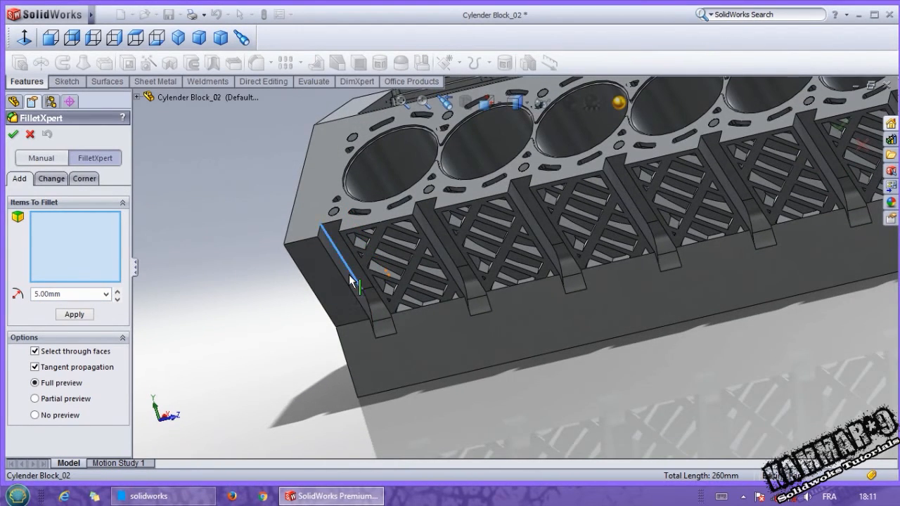
- Select the dividing rib edges for the 5 mm FilletXpert rounding
left_click(351, 282)
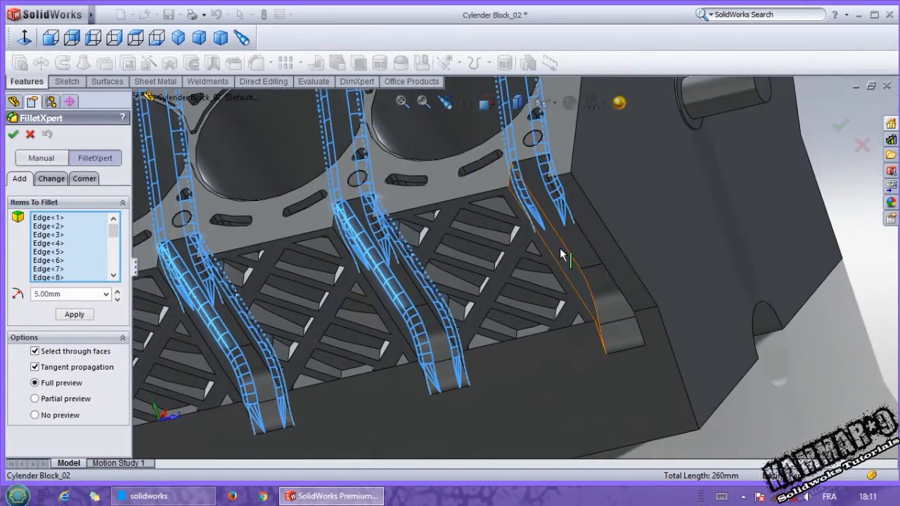
left_click(562, 274)
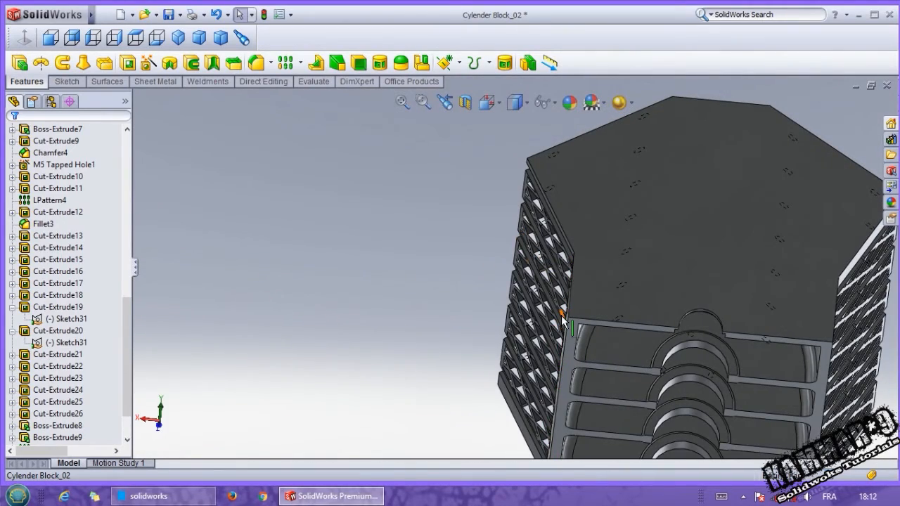
left_click_drag(562, 316, 548, 246)
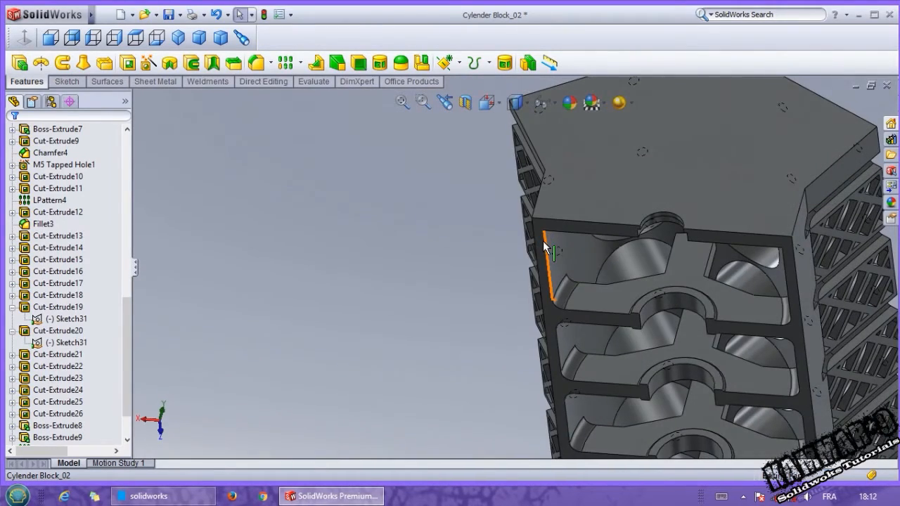
mouse_move(551, 250)
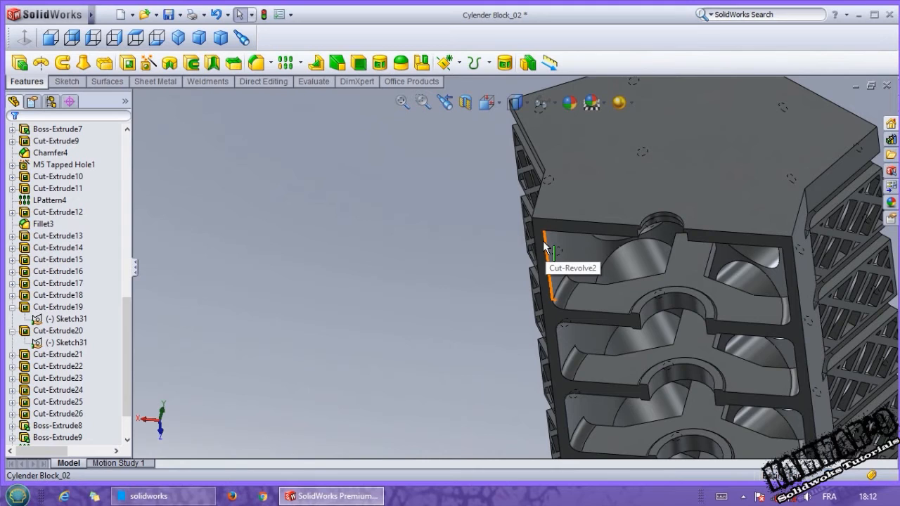